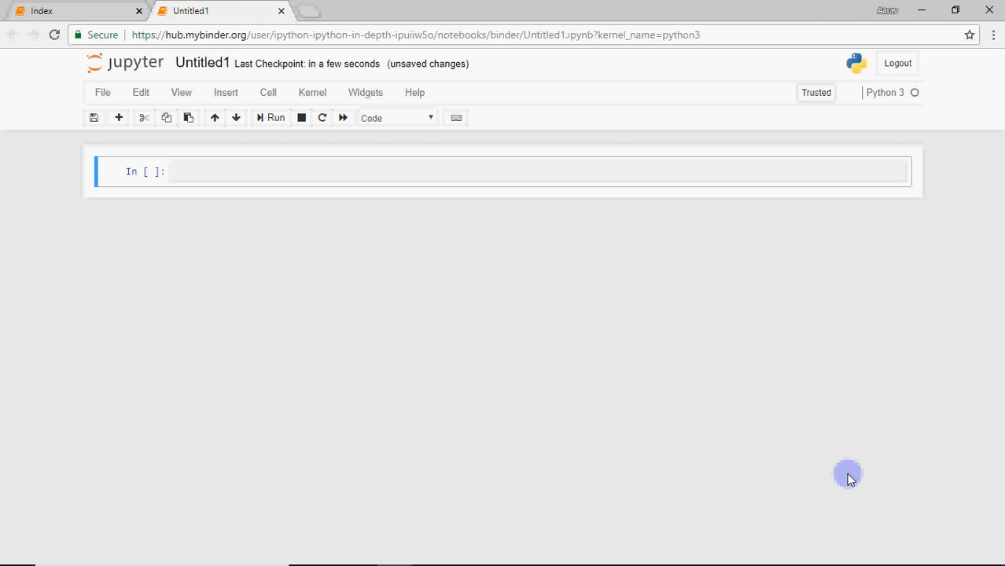
pyautogui.moveTo(687, 425)
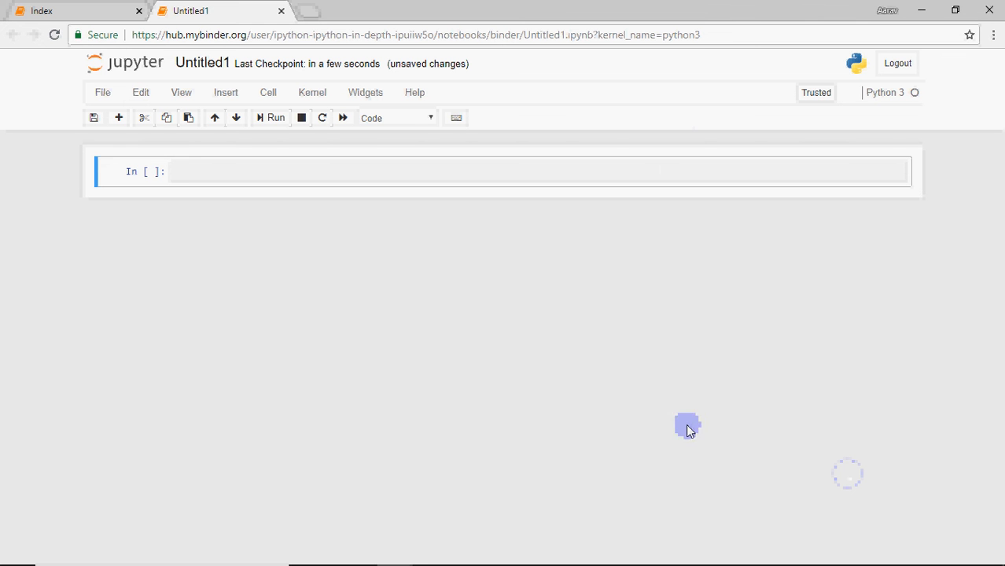
# - Write a cell with the comment #Strings in Python, s="hello world", and print(s)
pyautogui.click(673, 172)
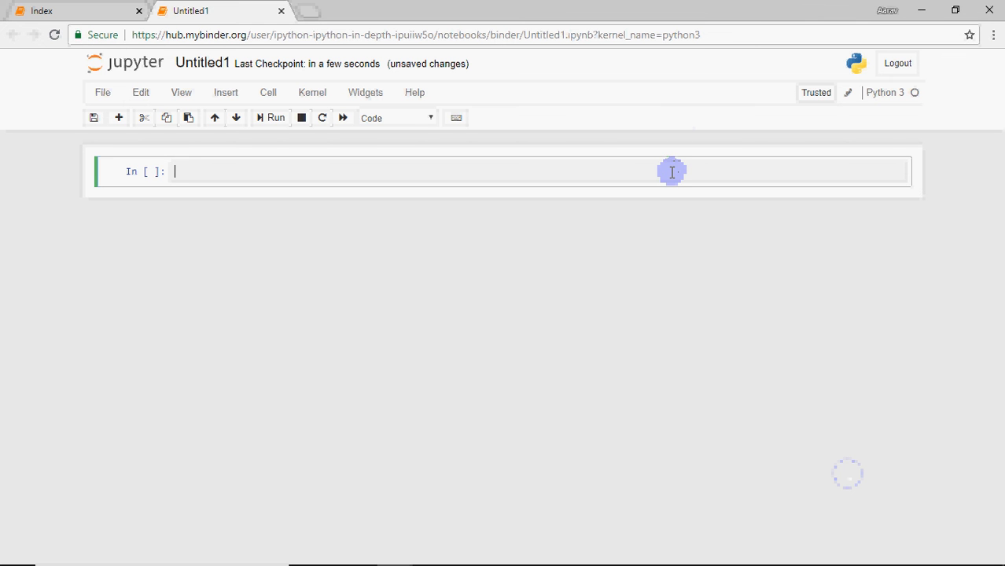
pyautogui.write('#S')
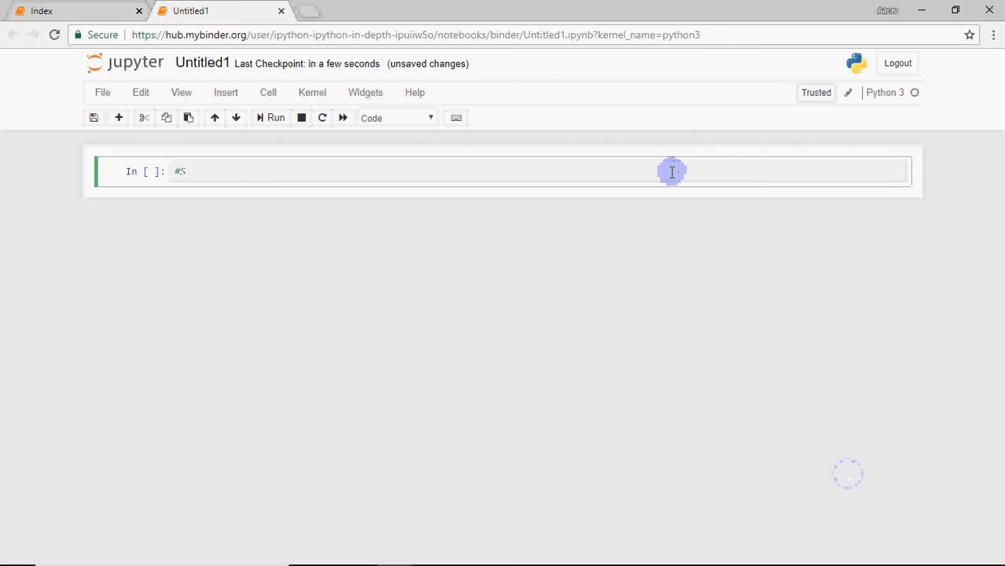
pyautogui.write('trings in')
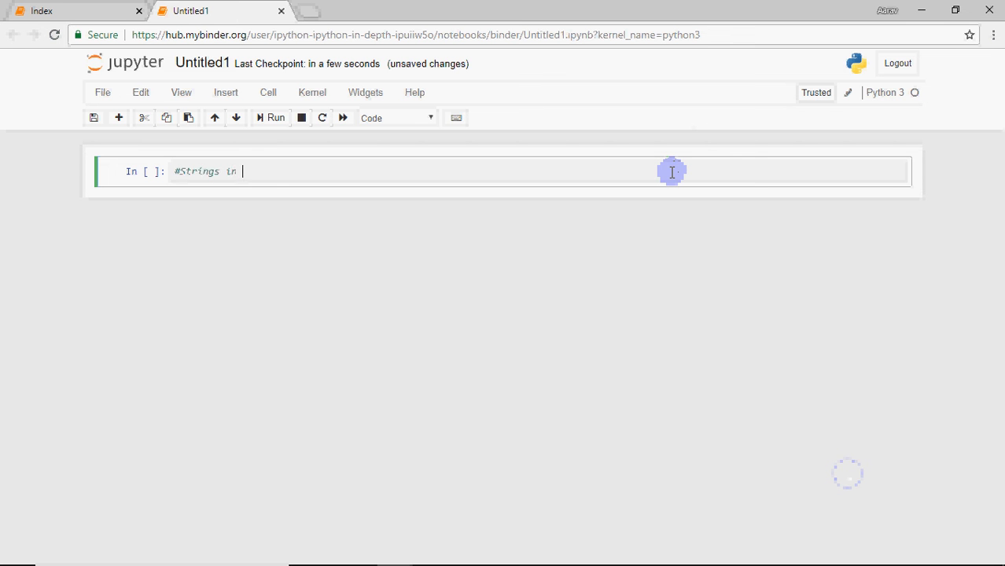
pyautogui.write('Python')
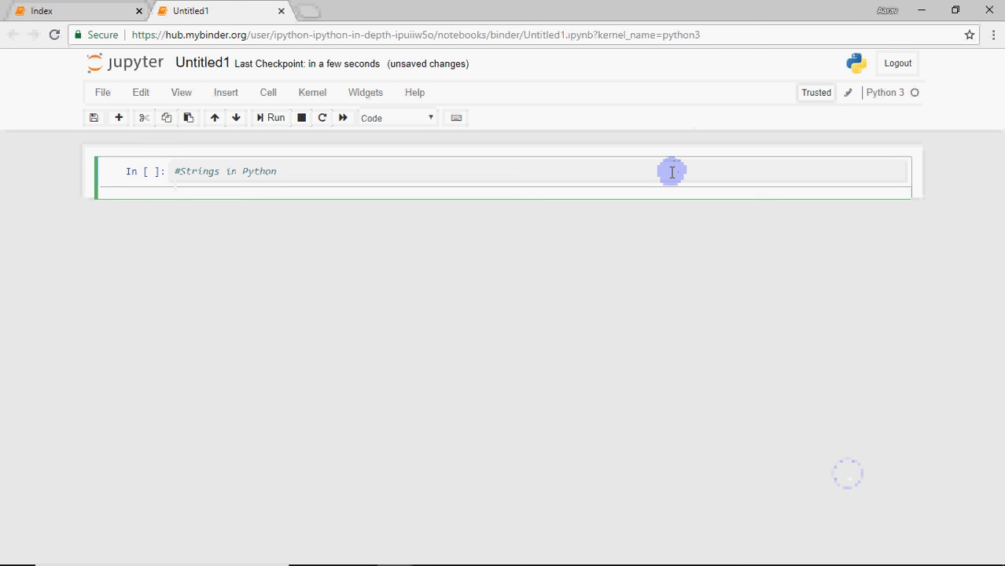
pyautogui.click(672, 172)
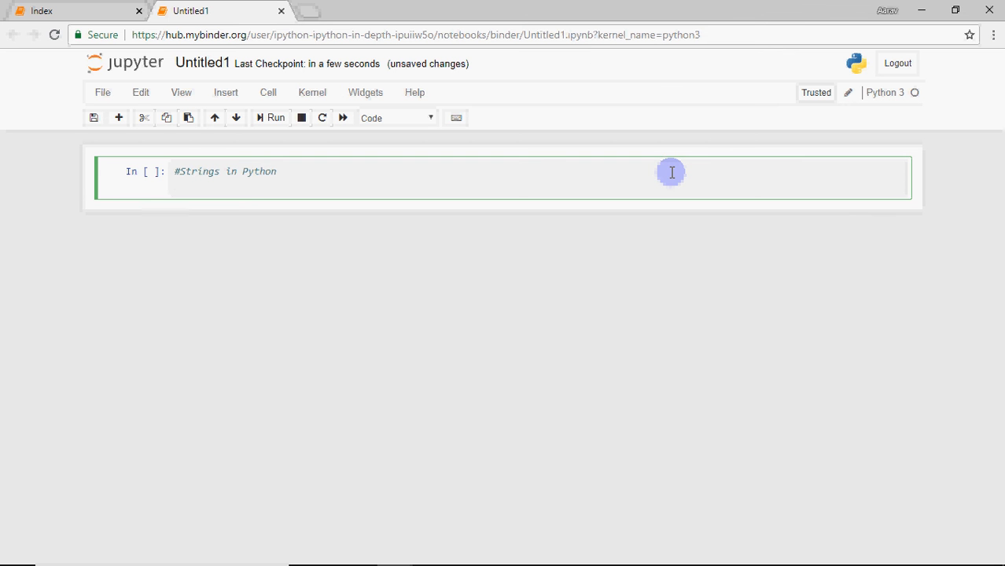
pyautogui.write('s=')
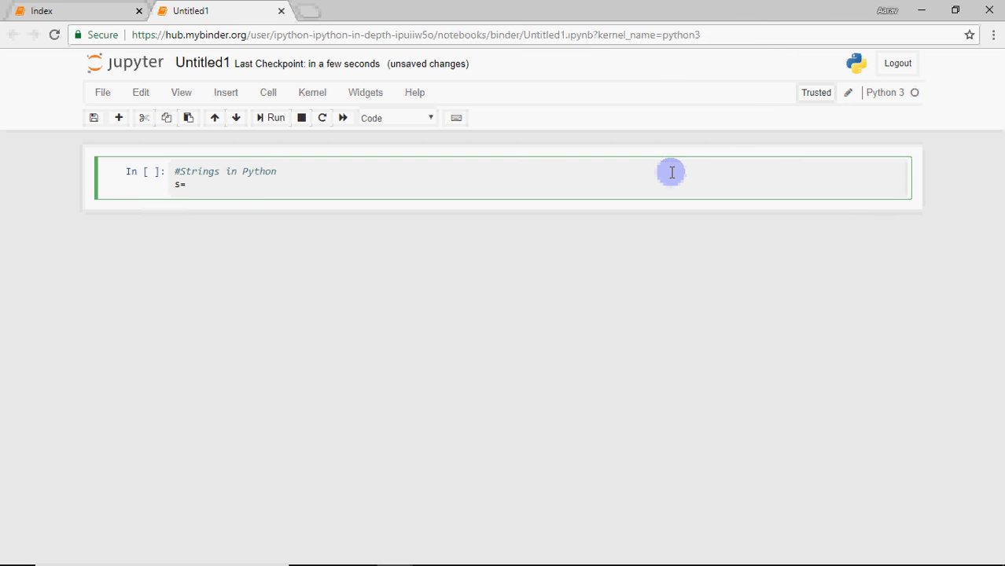
pyautogui.write('""')
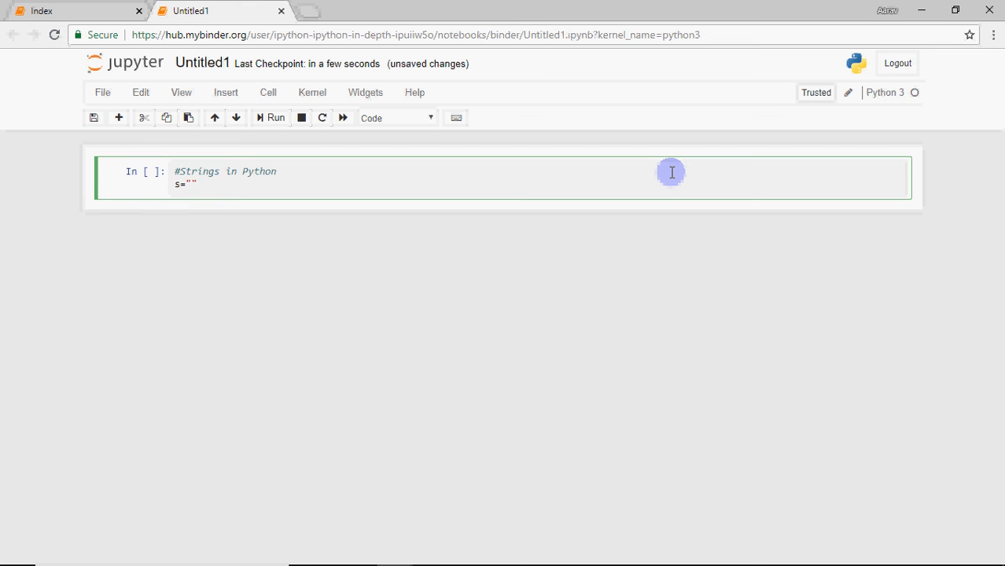
pyautogui.write('hello wo')
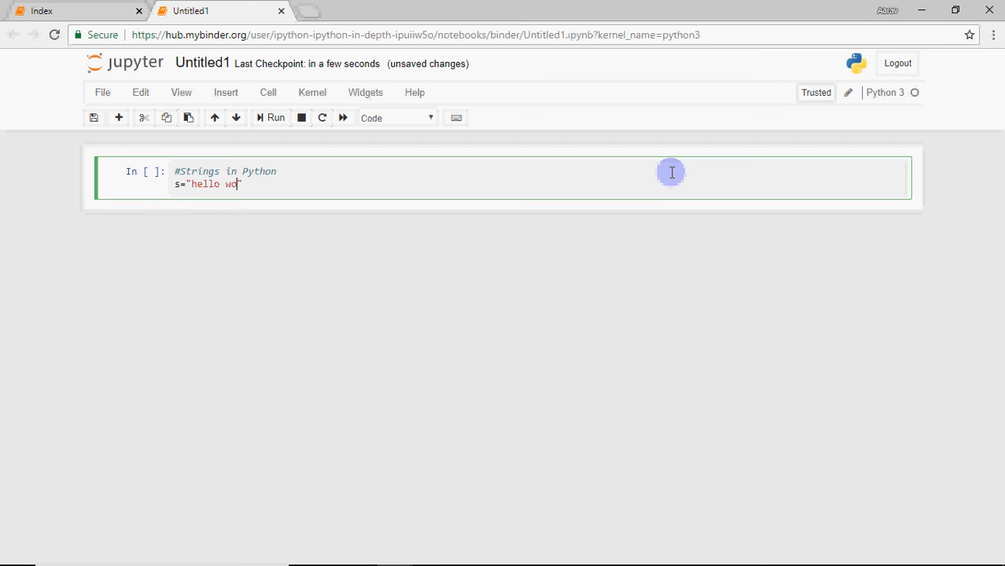
pyautogui.write('rld"')
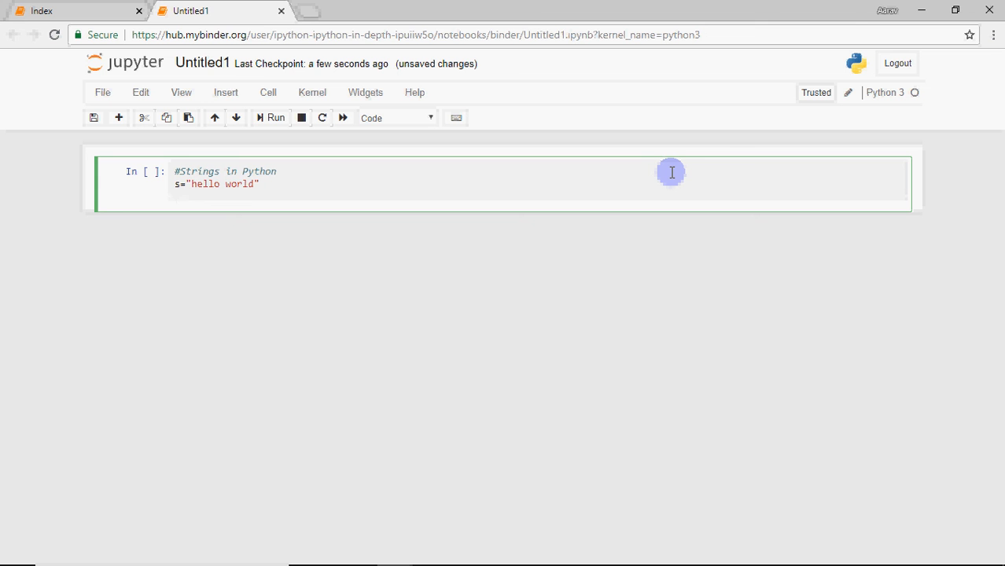
pyautogui.write('pri')
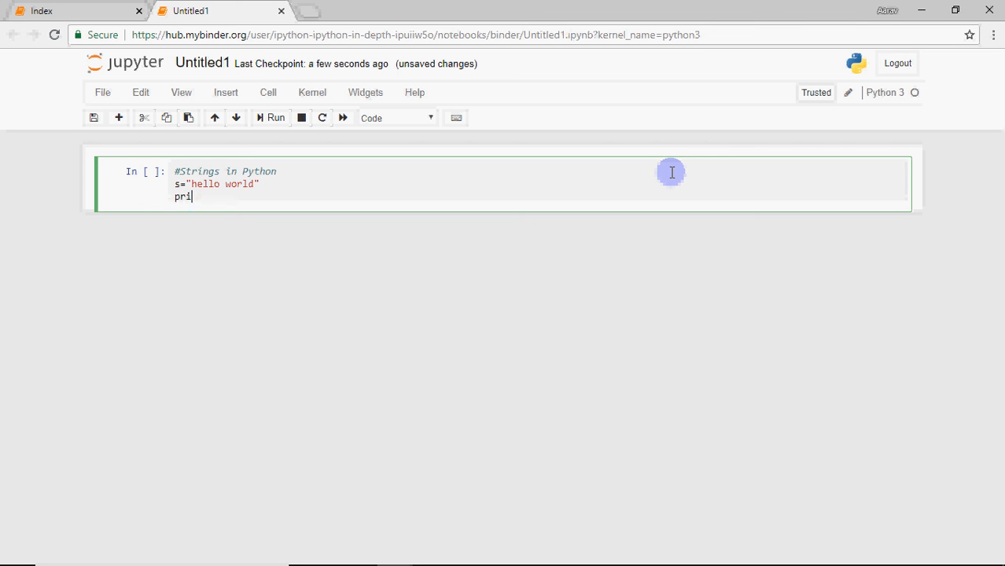
pyautogui.write('nt(s)')
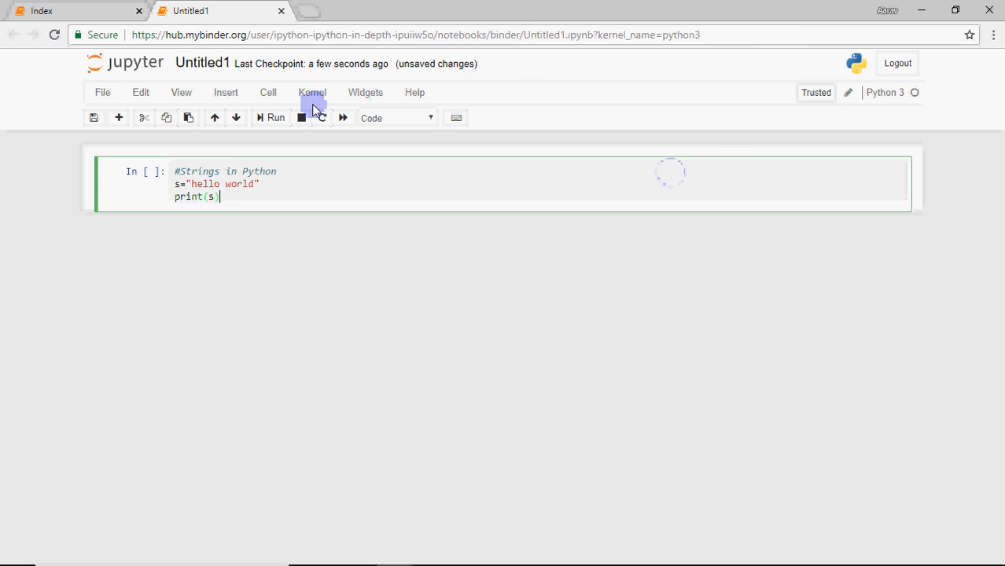
# - Run the hello world cell, evaluate len(s) to get 11, and start a s.lower() cell
pyautogui.click(271, 117)
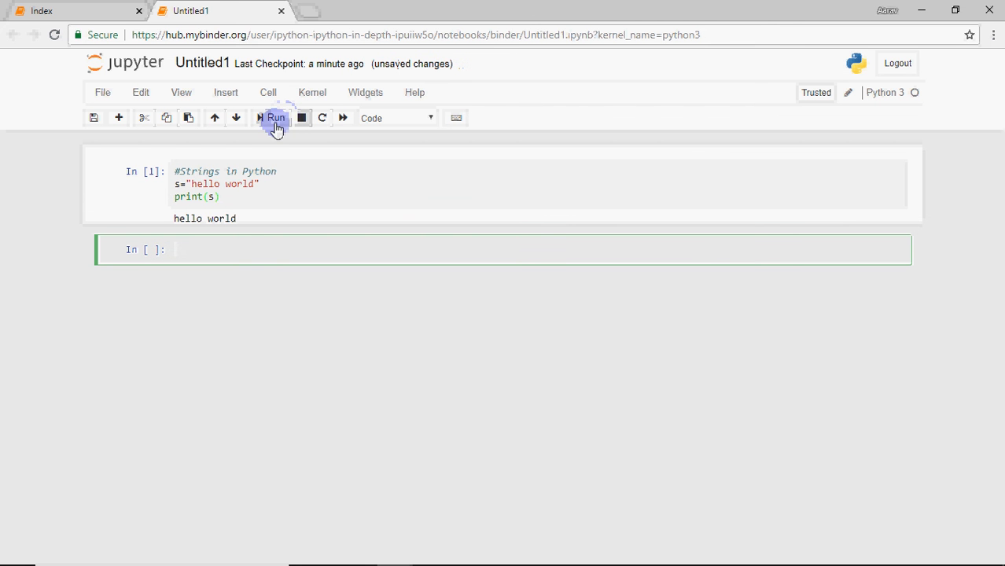
pyautogui.write('s')
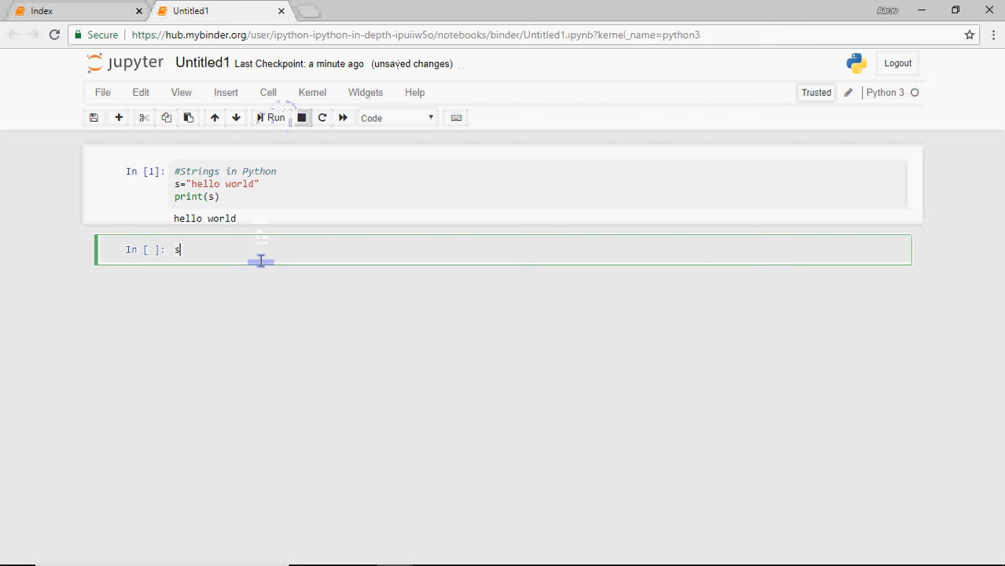
pyautogui.write('len')
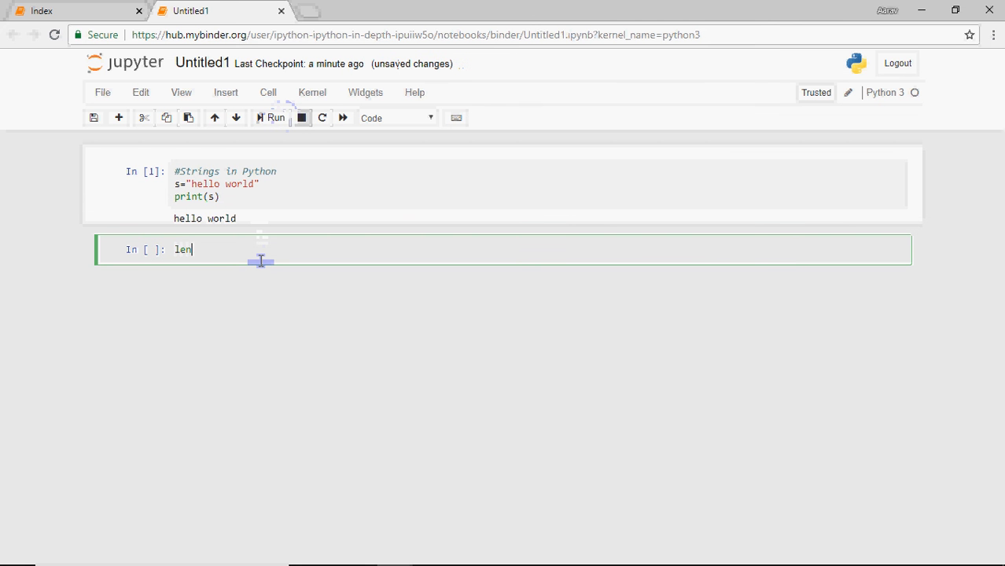
pyautogui.write('(s)')
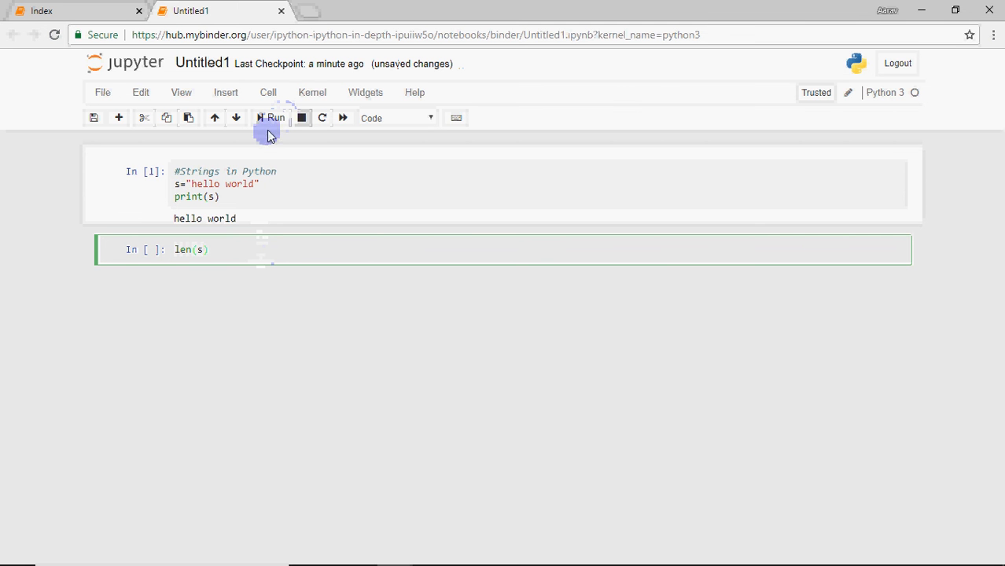
pyautogui.click(272, 118)
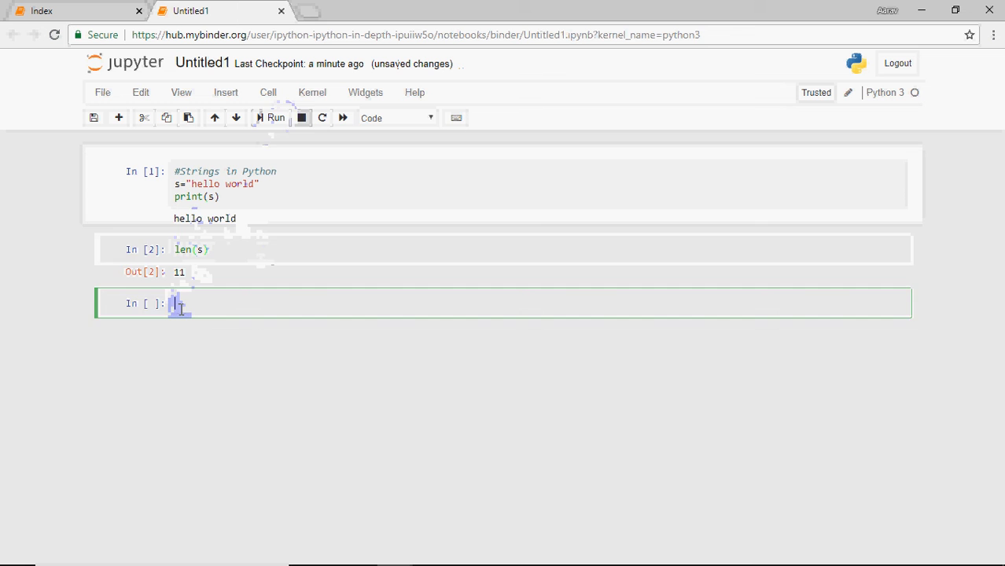
pyautogui.write('s.lower(')
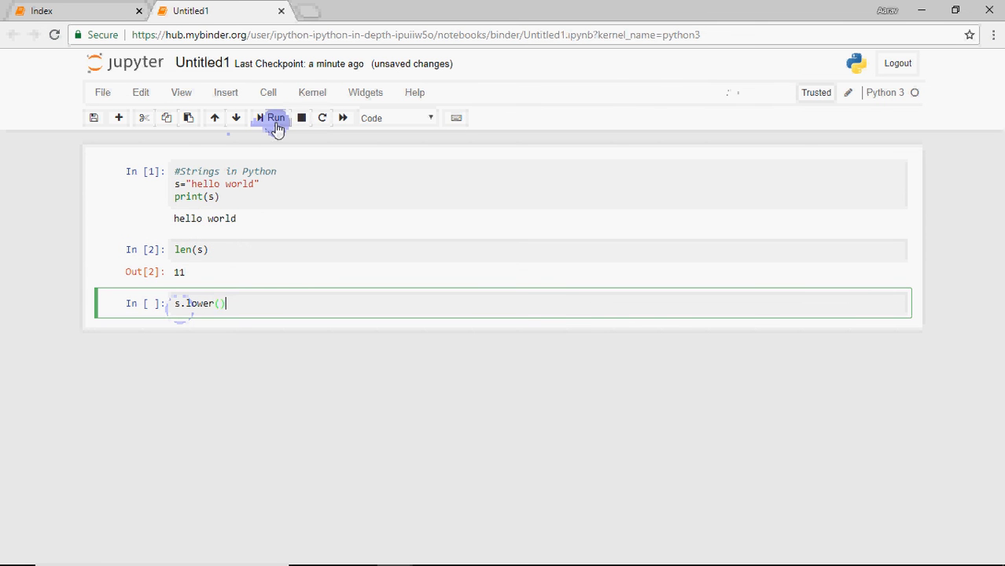
# - Run s.lower() giving 'hello world' and s.upper() giving 'HELLO WORLD'
pyautogui.click(275, 118)
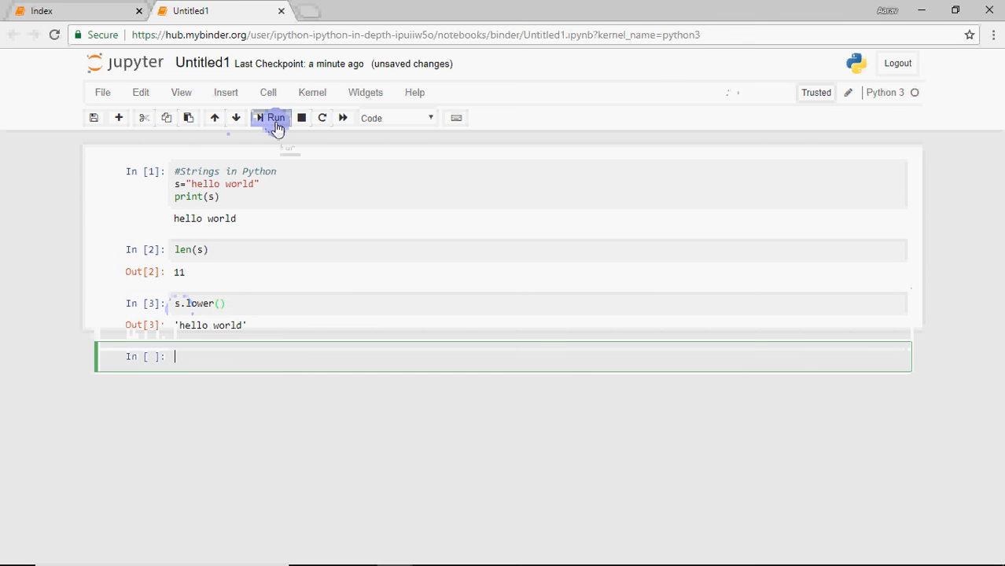
pyautogui.write('s.')
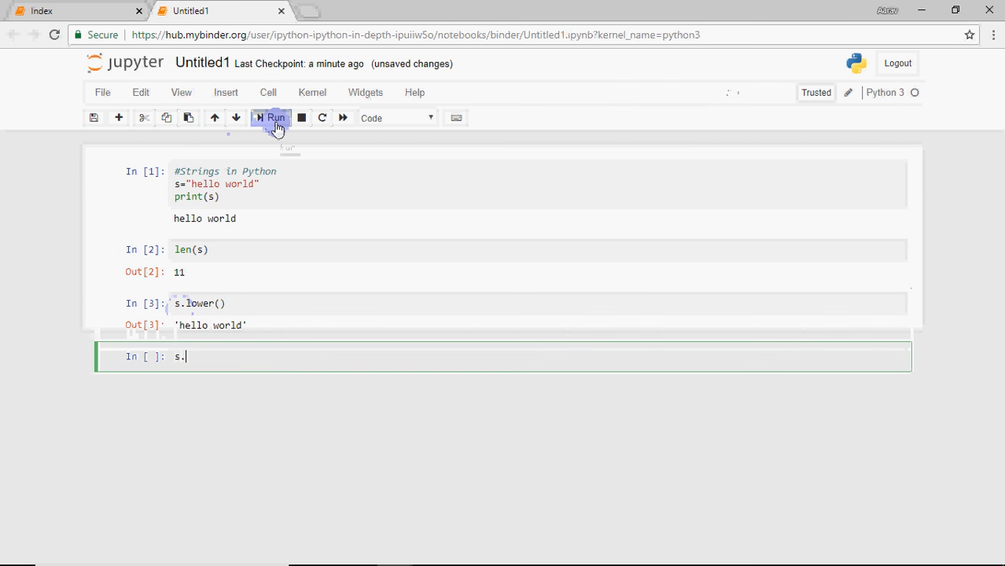
pyautogui.write('upper')
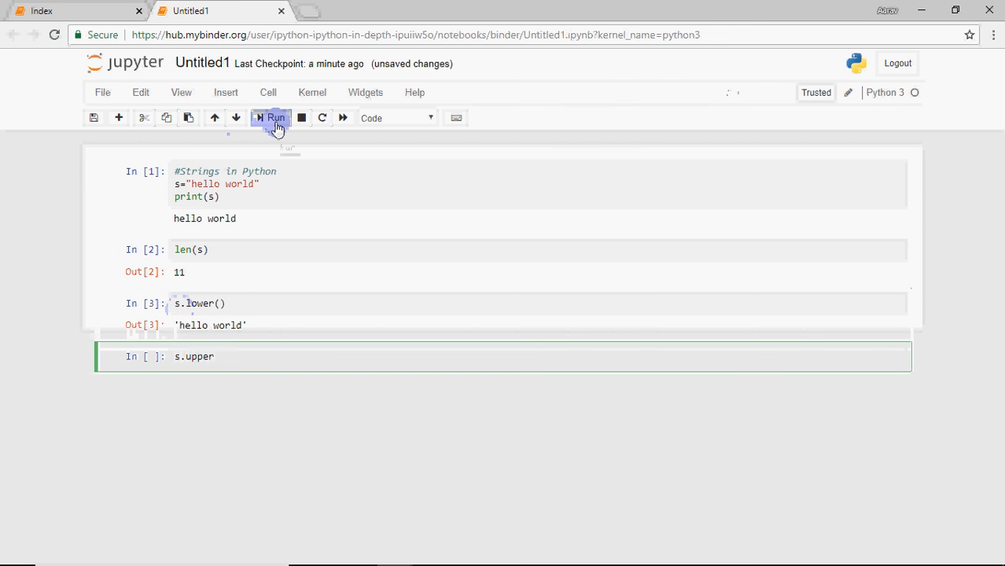
pyautogui.click(274, 118)
pyautogui.write('s')
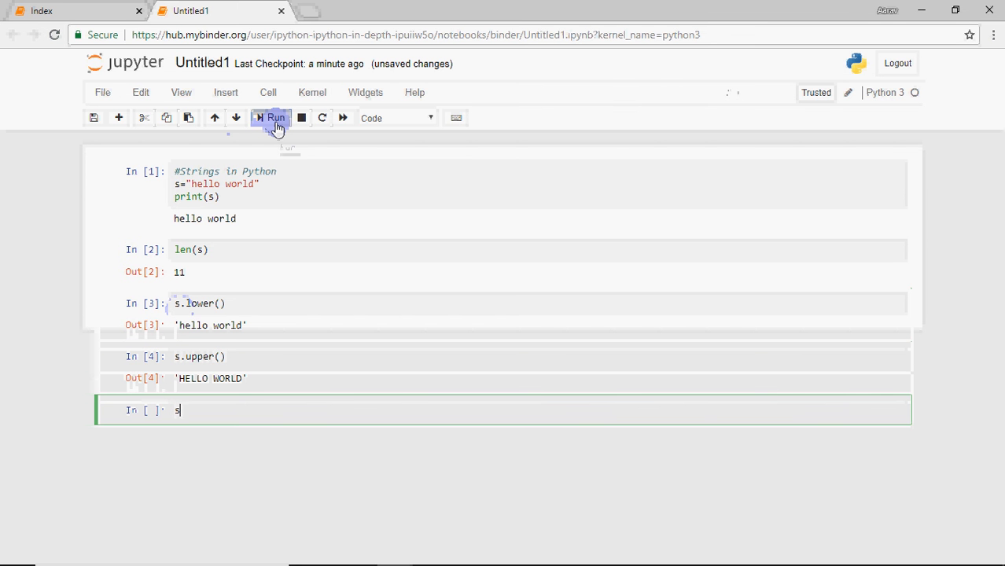
# - Run s.replace('l','/') to get 'he//o wor/d'
pyautogui.write('.repl')
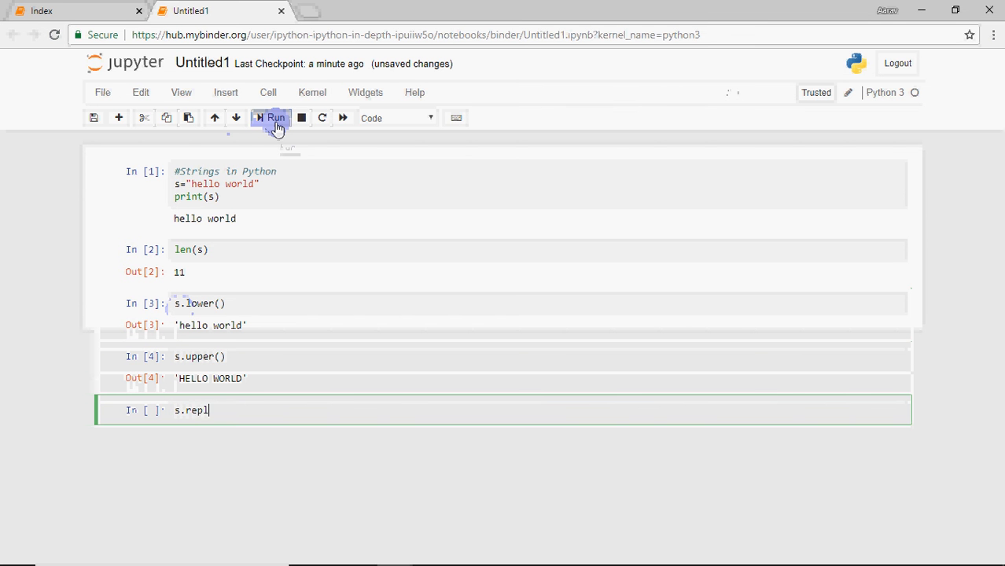
pyautogui.write('ace(')
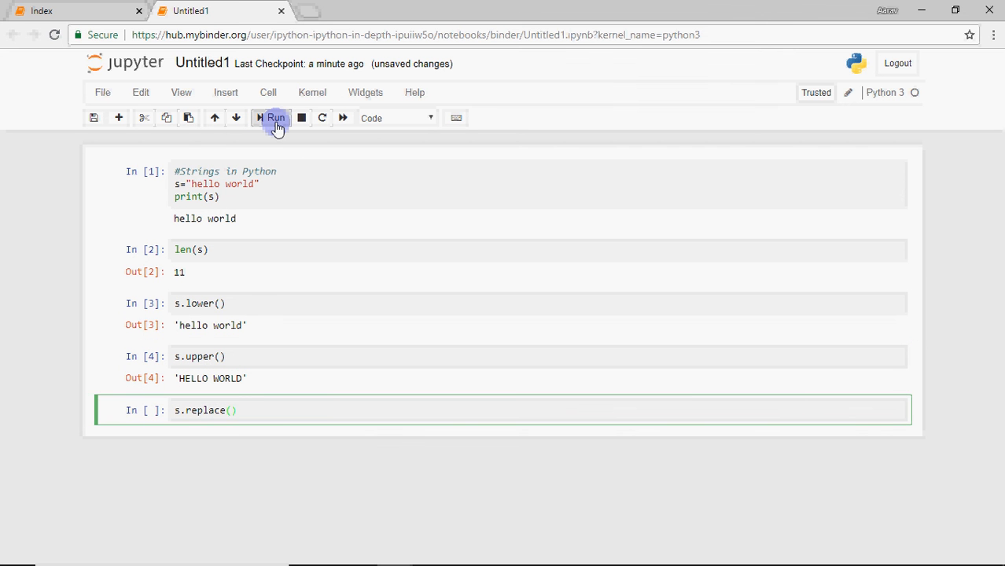
pyautogui.write("'l")
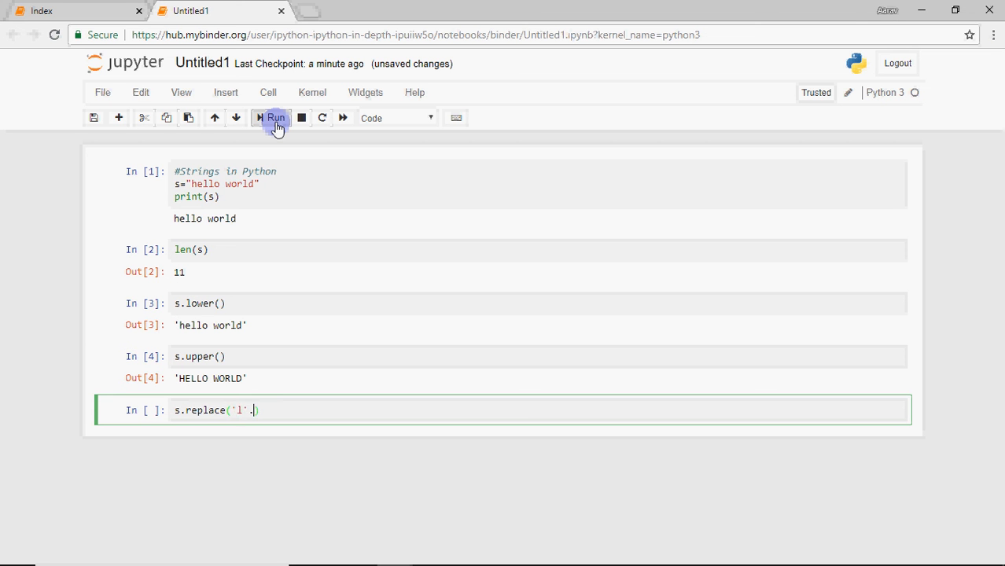
pyautogui.write(',')
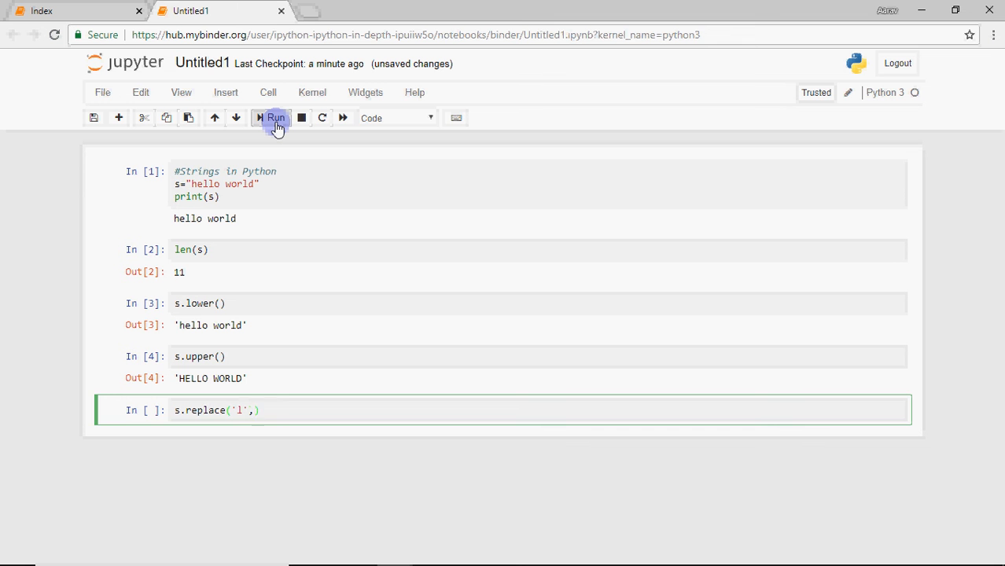
pyautogui.write("'/'")
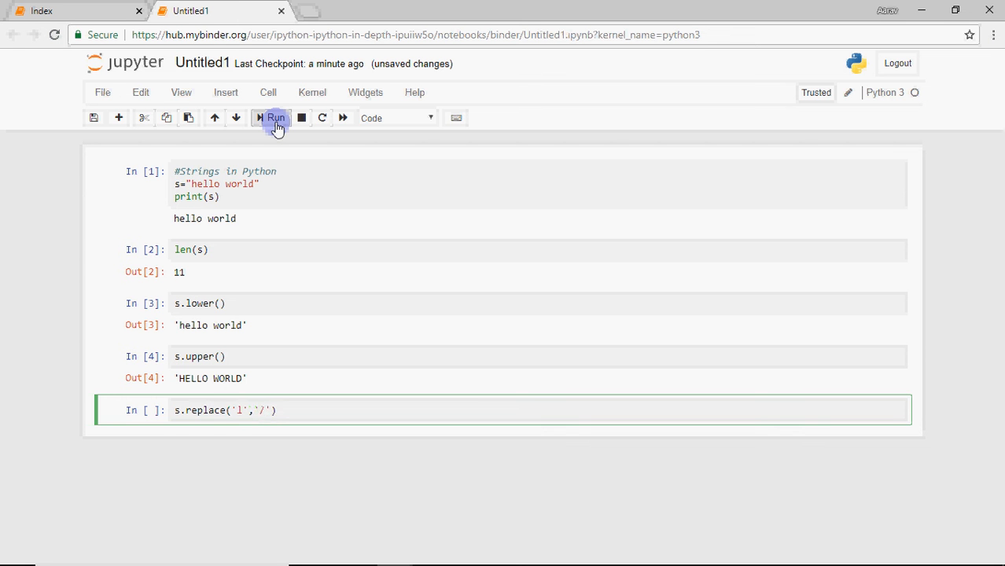
pyautogui.click(276, 118)
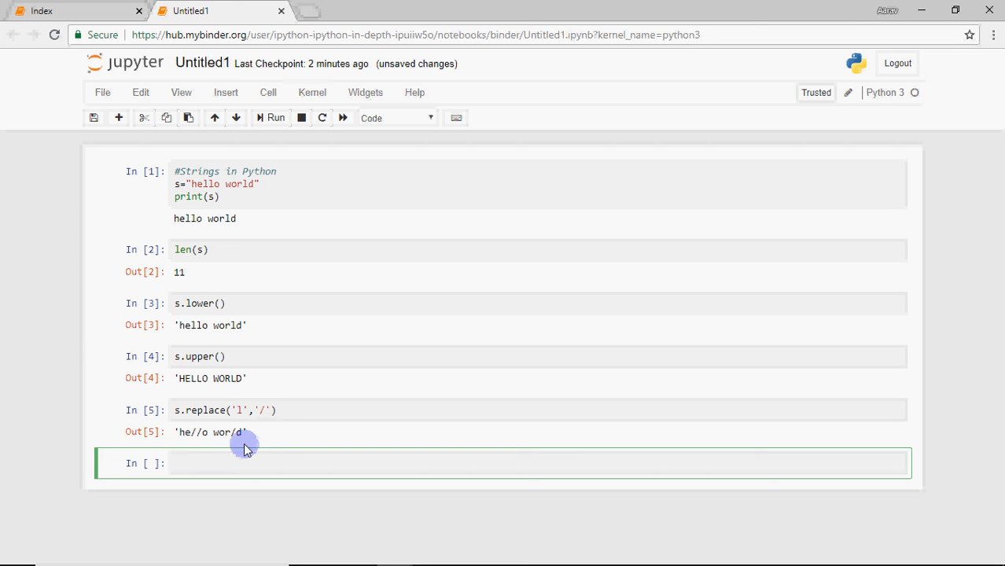
# - Start a new cell with a vowel-counting comment and str=input("Enter a string")
pyautogui.write('#')
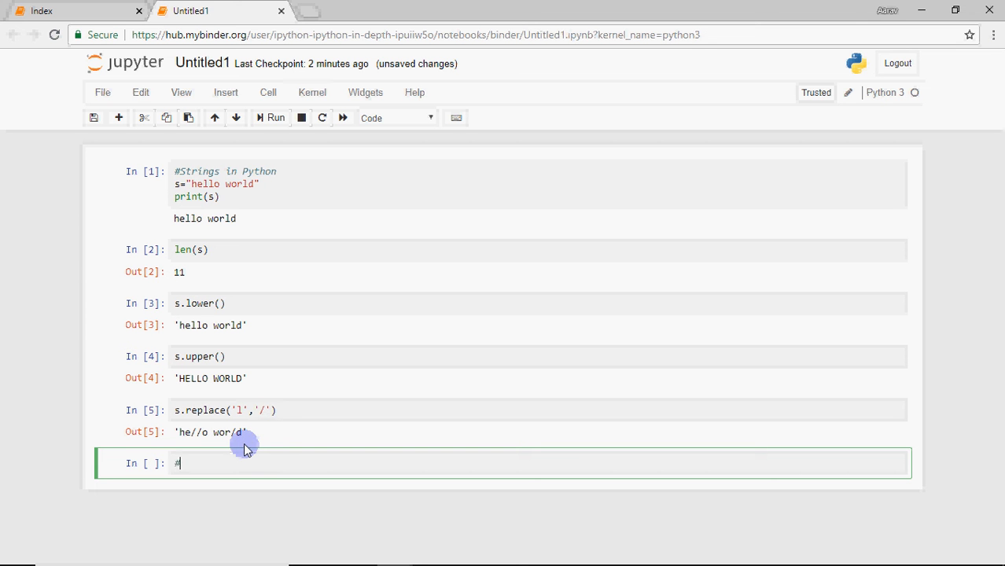
pyautogui.write('prog')
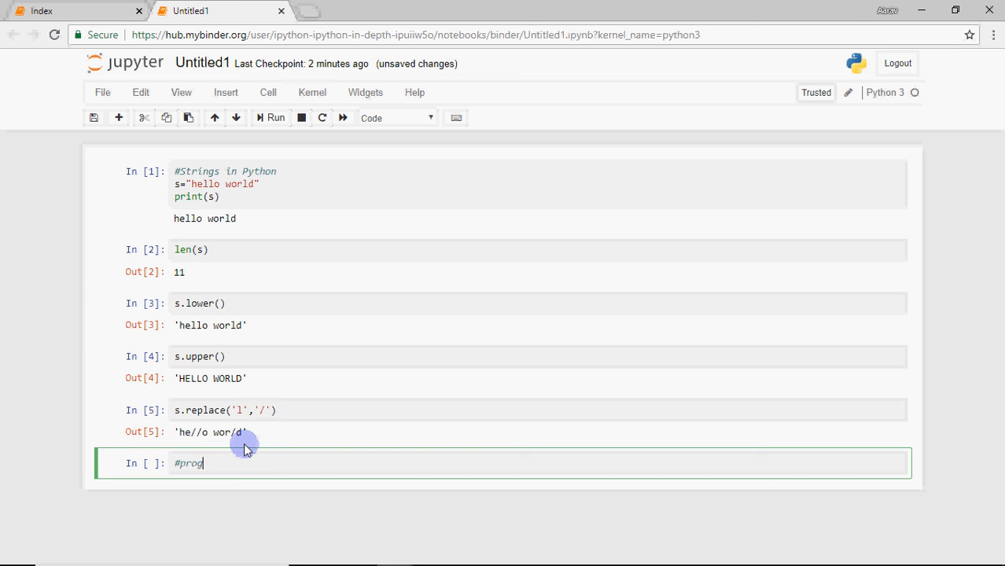
pyautogui.write('ram to count the n')
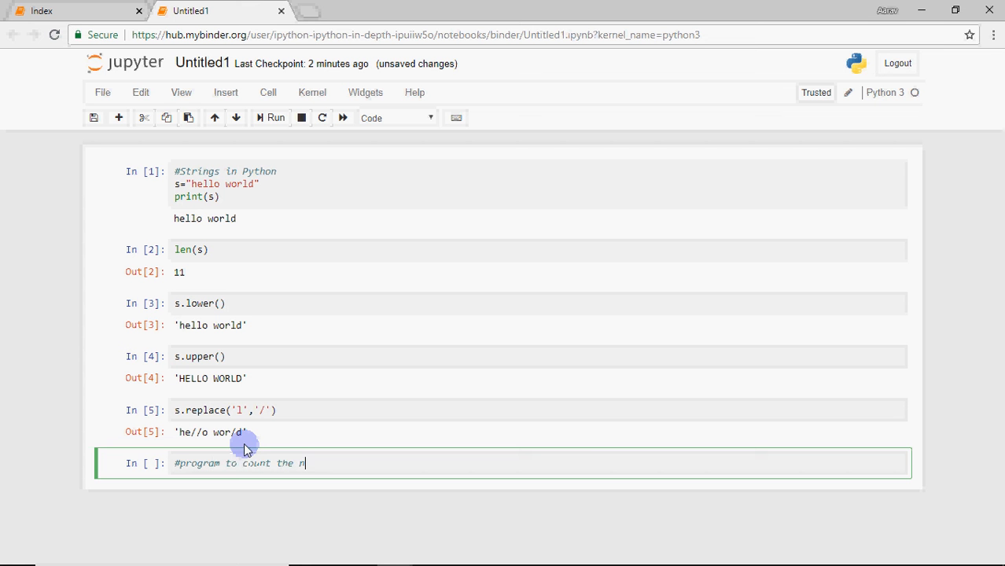
pyautogui.write('umber of')
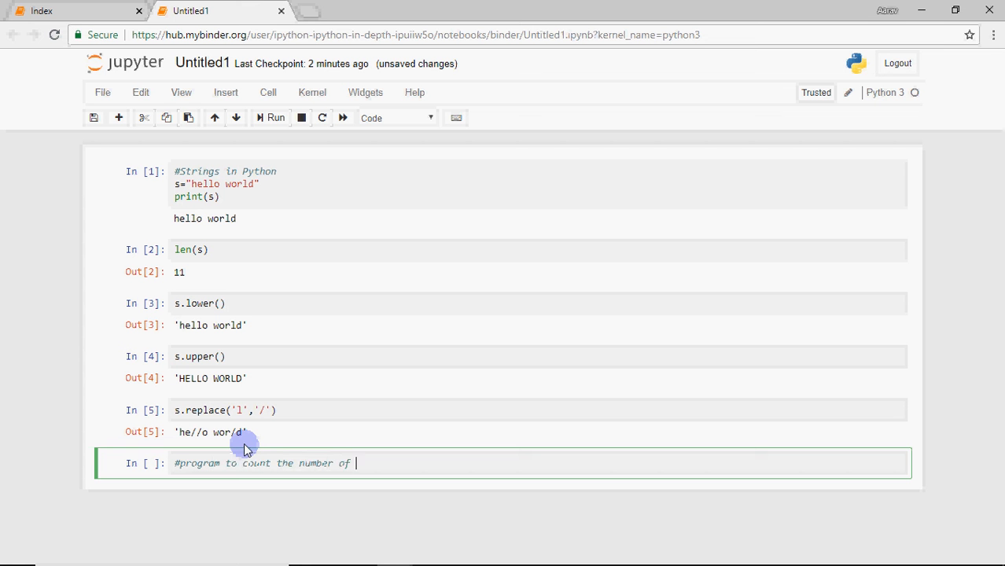
pyautogui.write('vowels in a string')
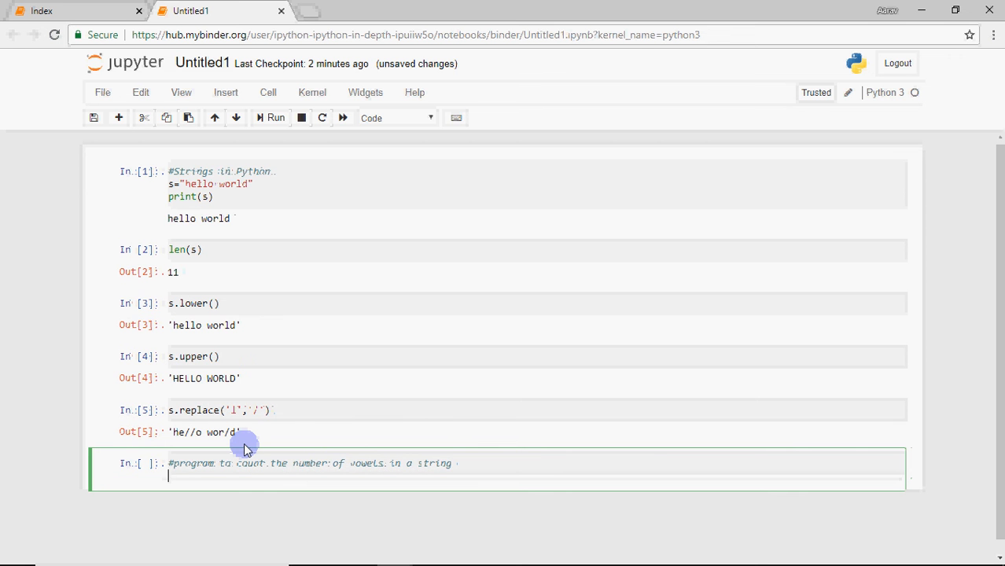
pyautogui.write('str')
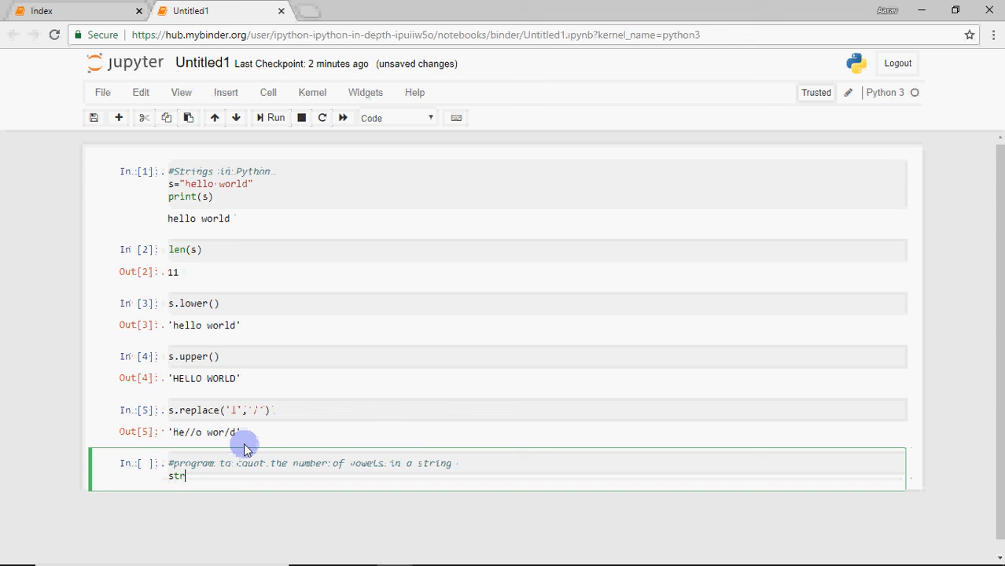
pyautogui.write('=input("Enter a stri')
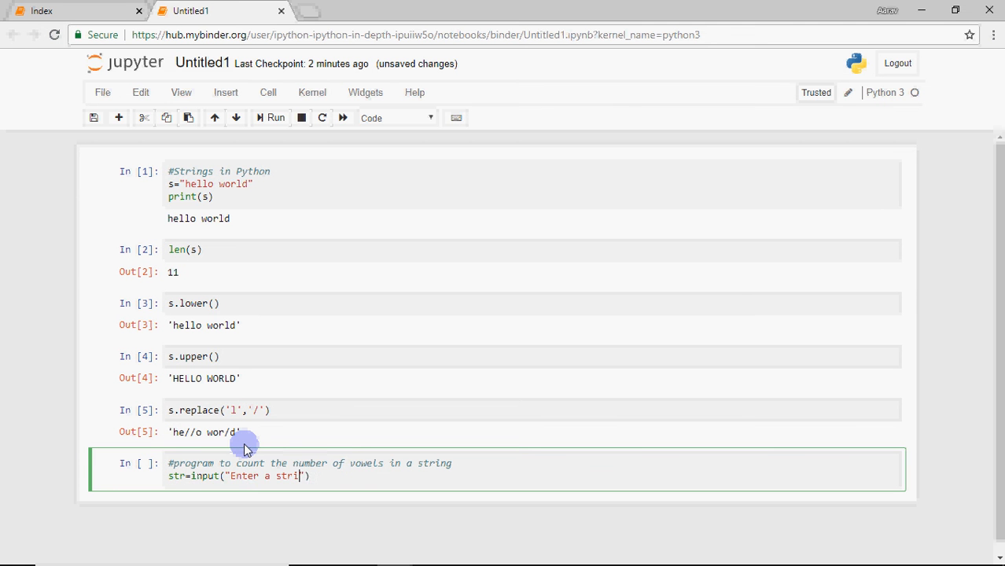
pyautogui.write('ng')
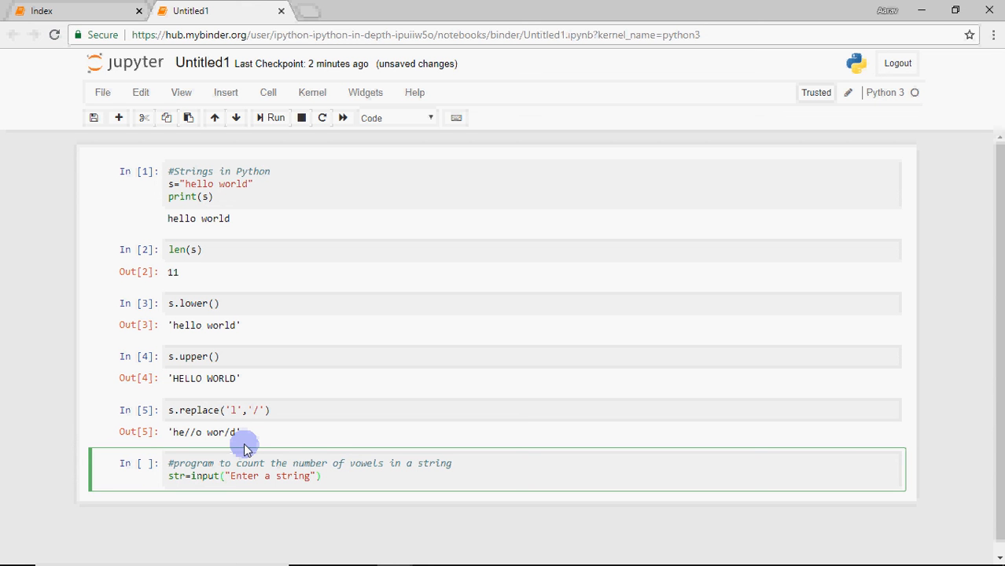
# - Add a for ch in str: print(ch) loop and run it with input python
pyautogui.write('f')
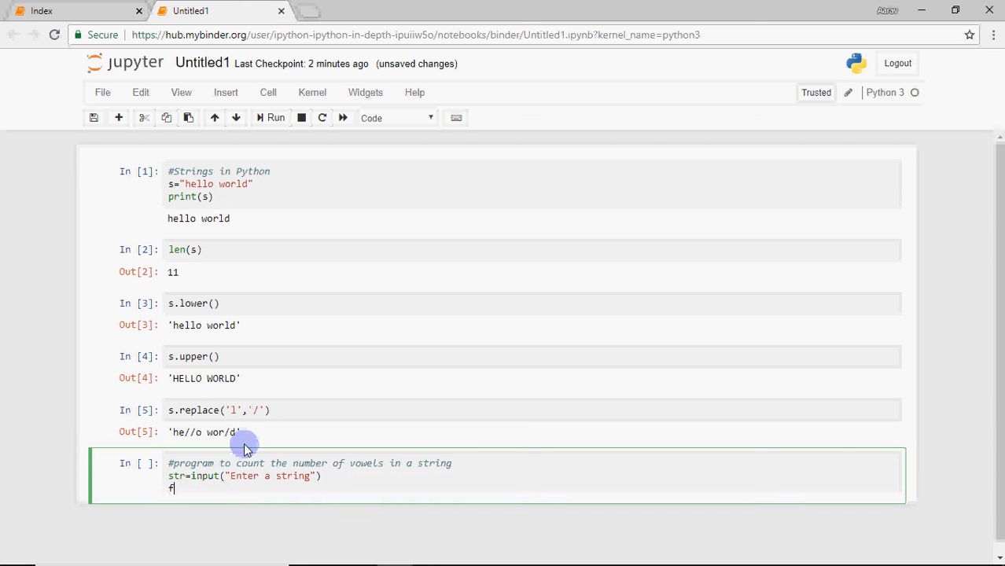
pyautogui.write('for ch')
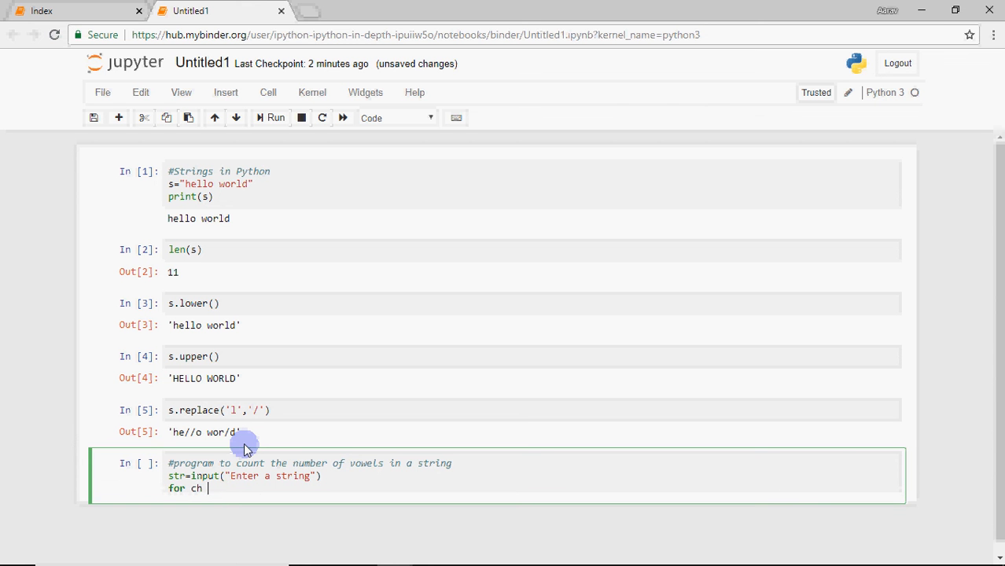
pyautogui.write('in str:')
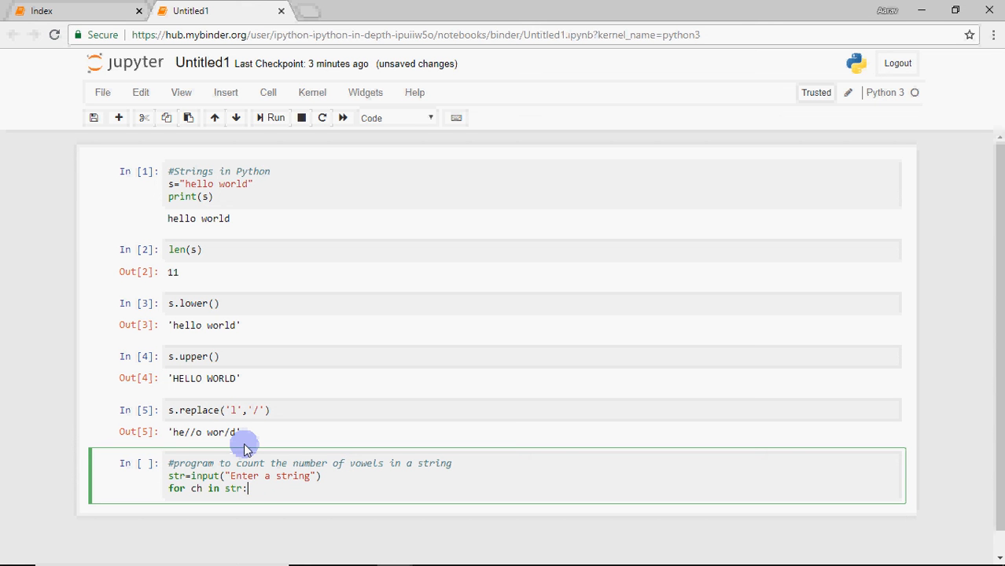
pyautogui.press('enter')
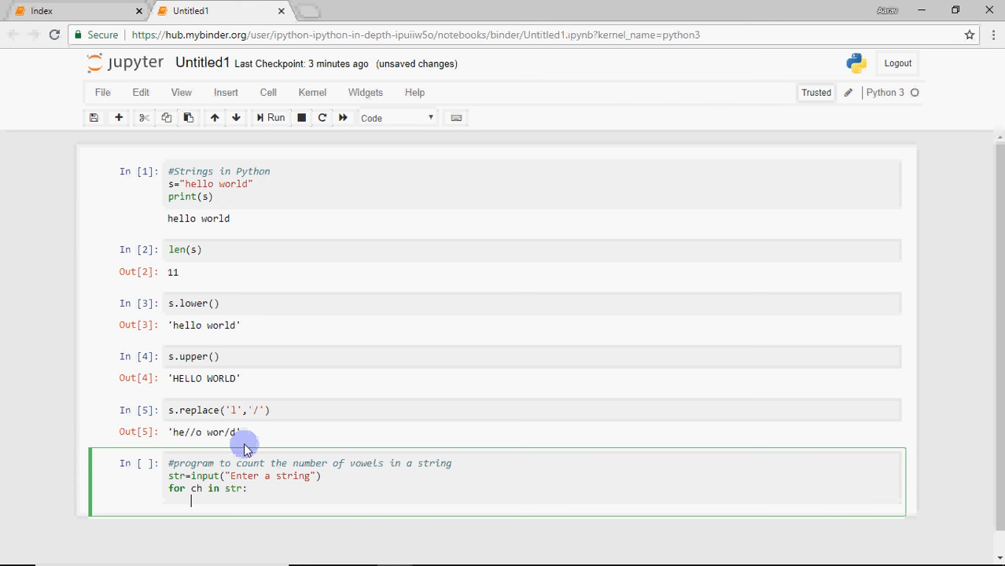
pyautogui.write('print')
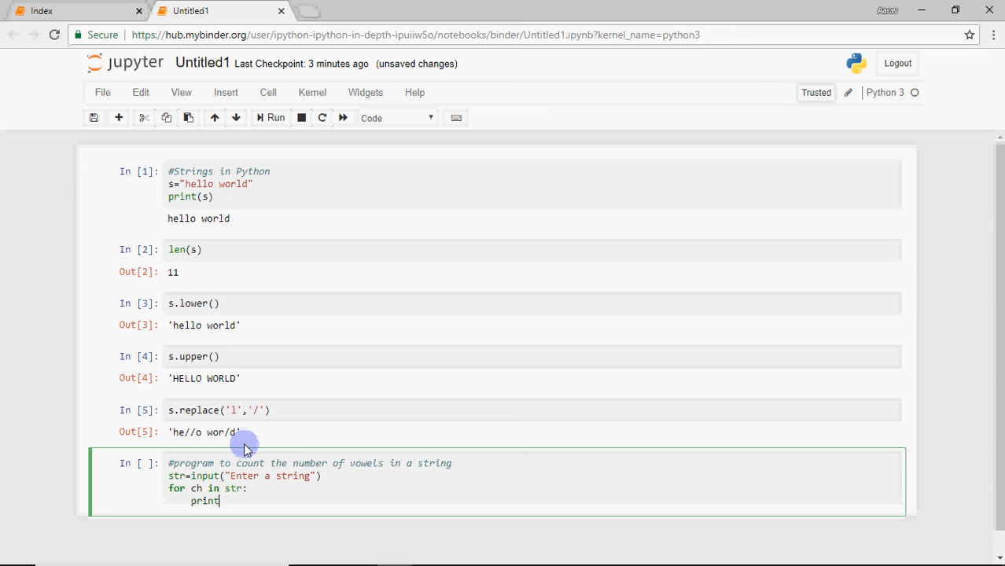
pyautogui.write('(ch')
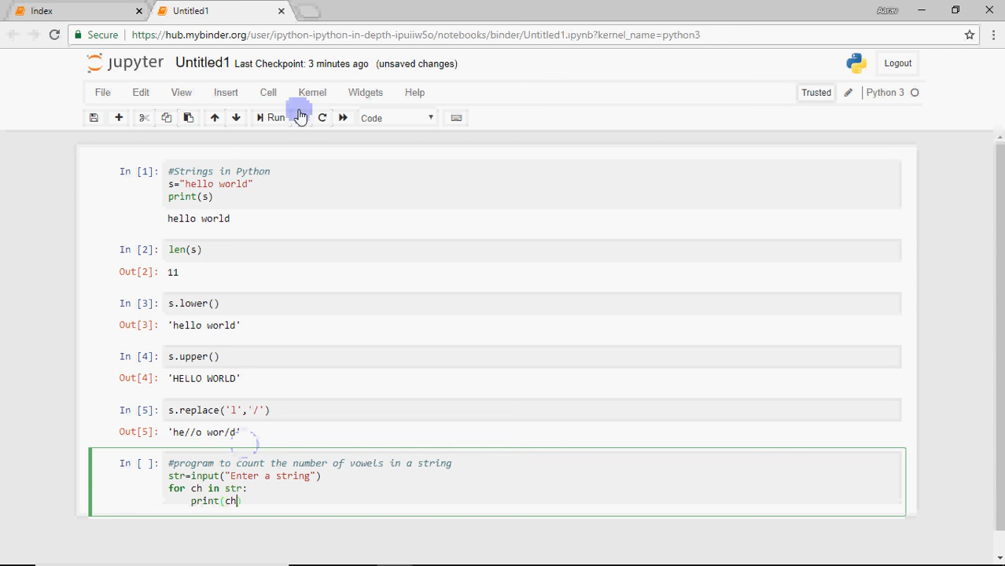
pyautogui.click(274, 117)
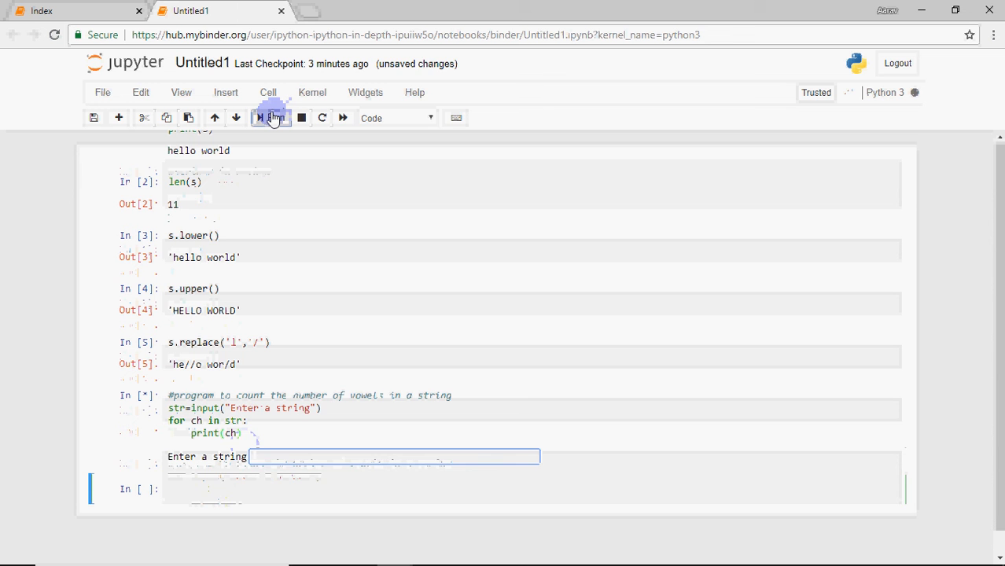
pyautogui.write('pyth')
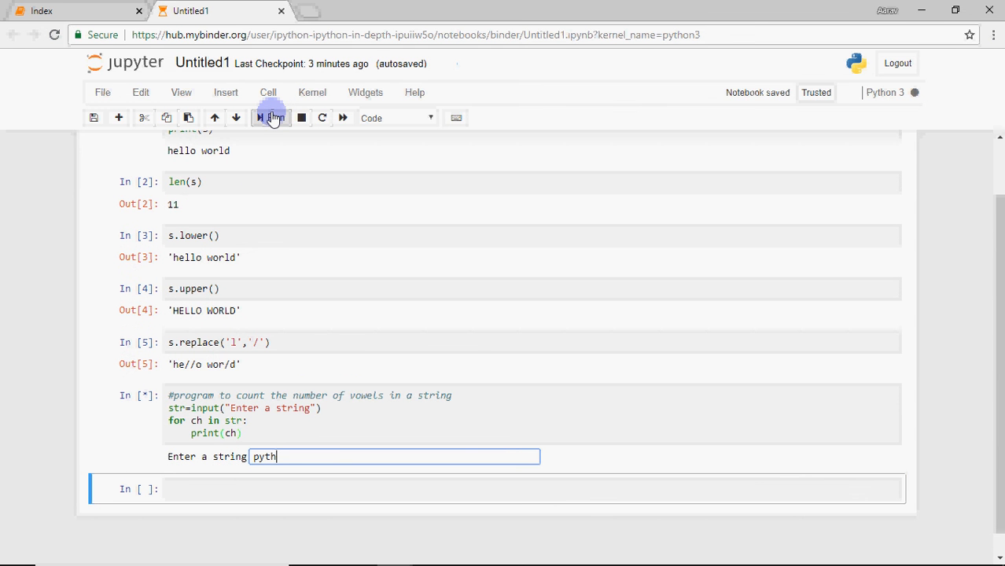
pyautogui.write('on')
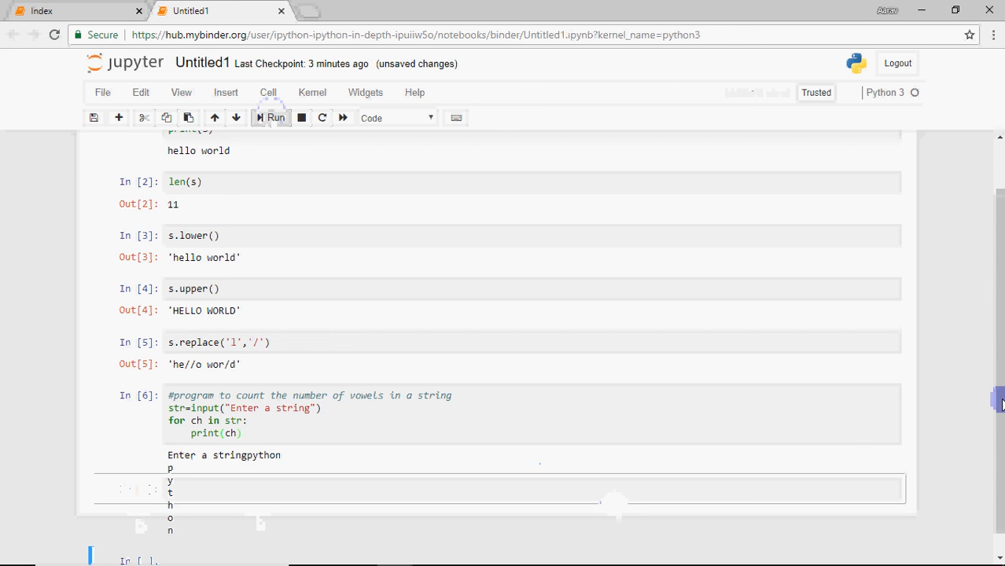
# - Add a cnt counter and an if condition checking ch against a, e, i, o, u
pyautogui.scroll(-3)
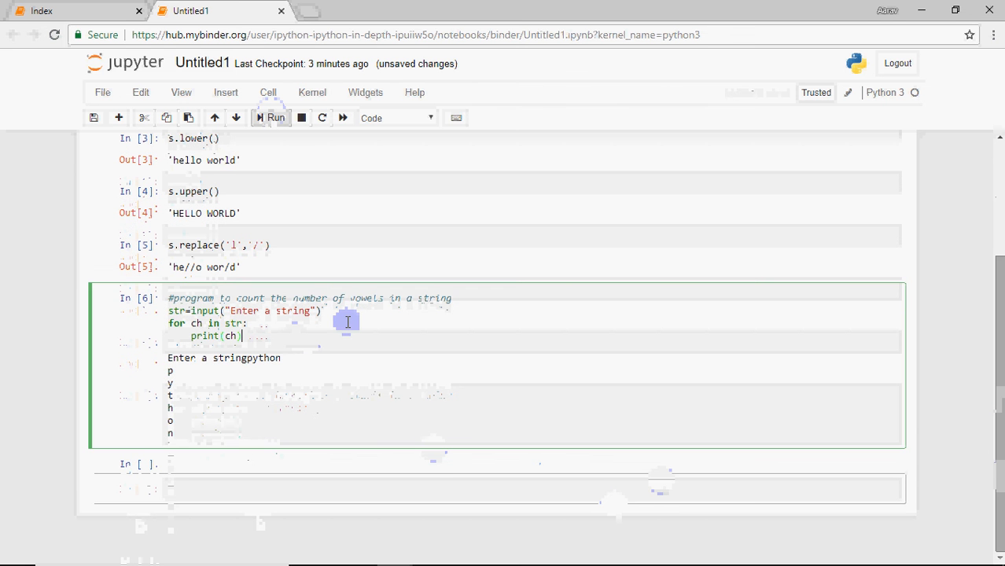
pyautogui.write('cnt=0')
pyautogui.write('if ')
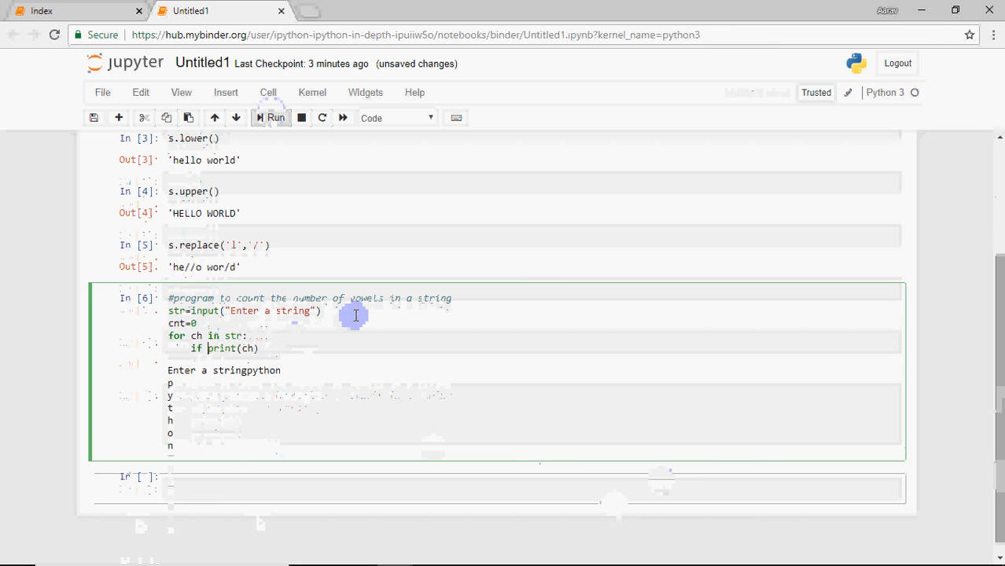
pyautogui.write("ch=='a")
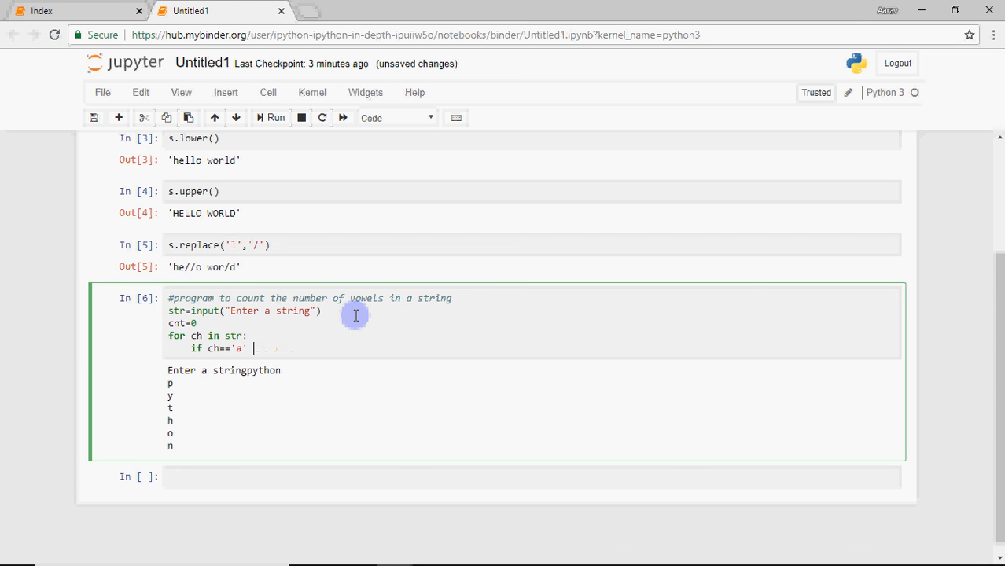
pyautogui.write('or')
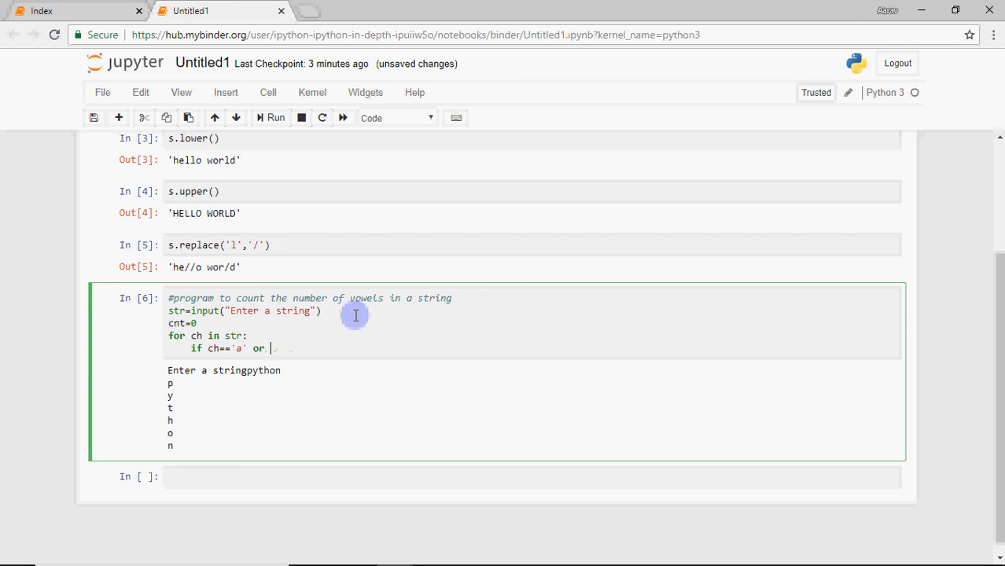
pyautogui.write('ch==')
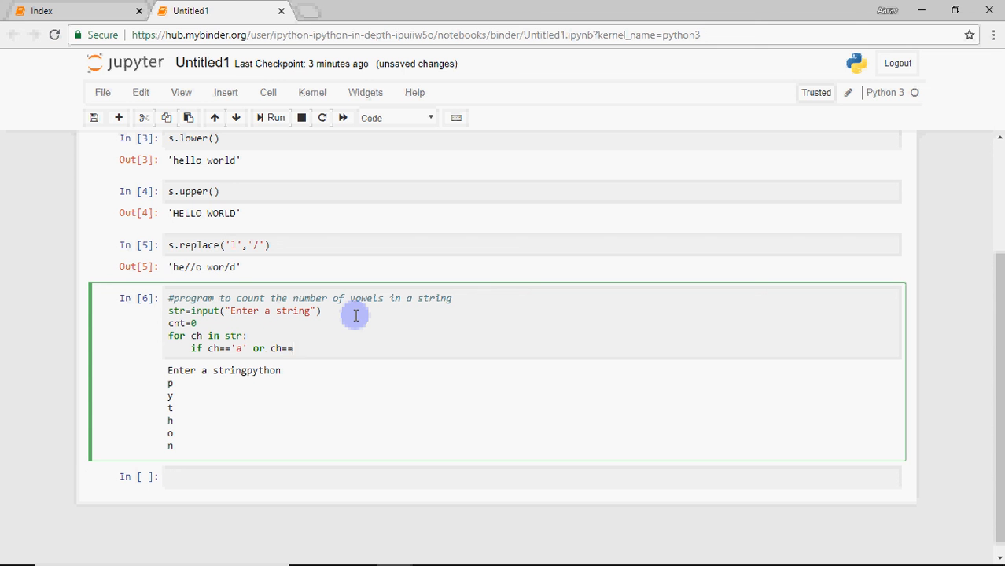
pyautogui.write("'e'")
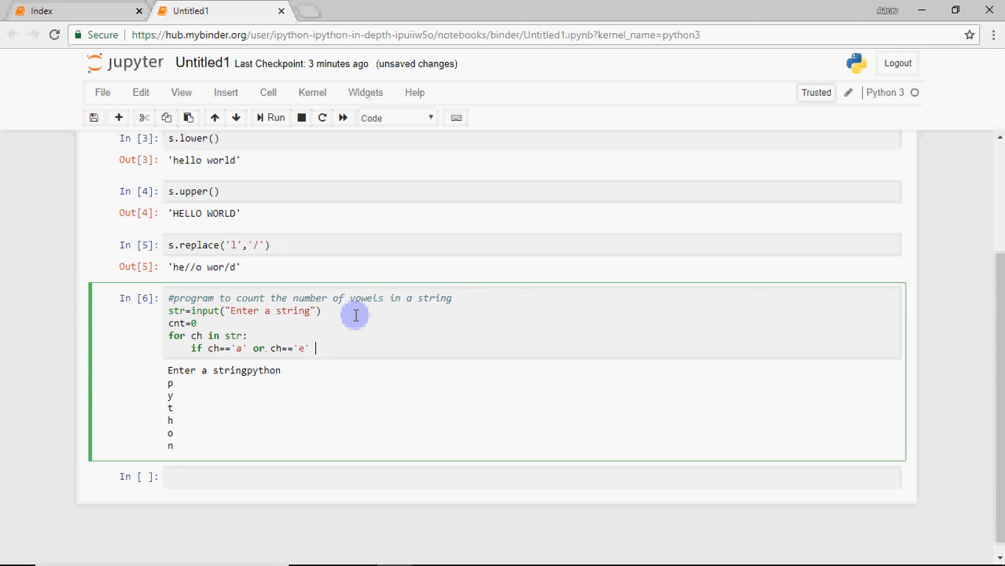
pyautogui.write('or ch==')
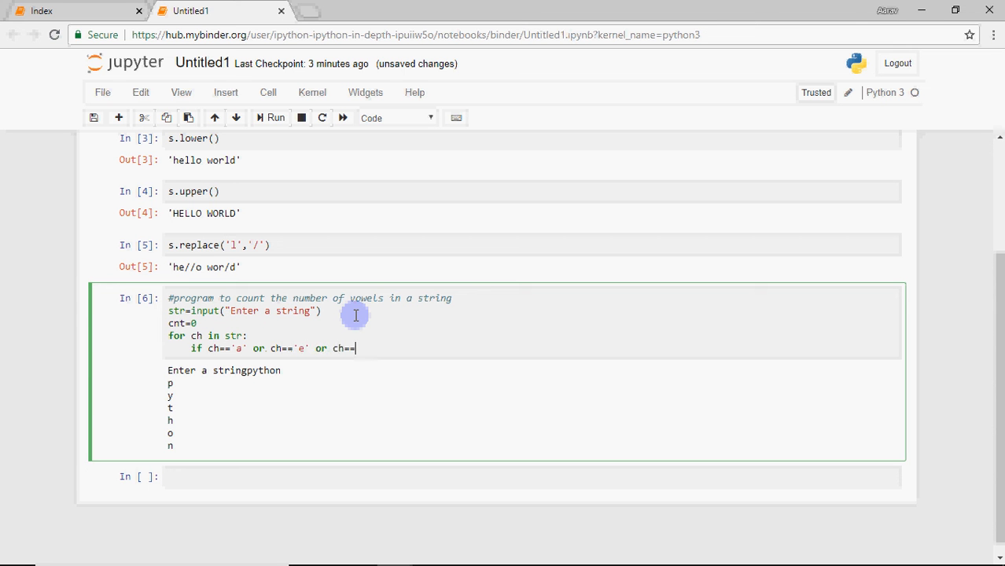
pyautogui.write("'i'")
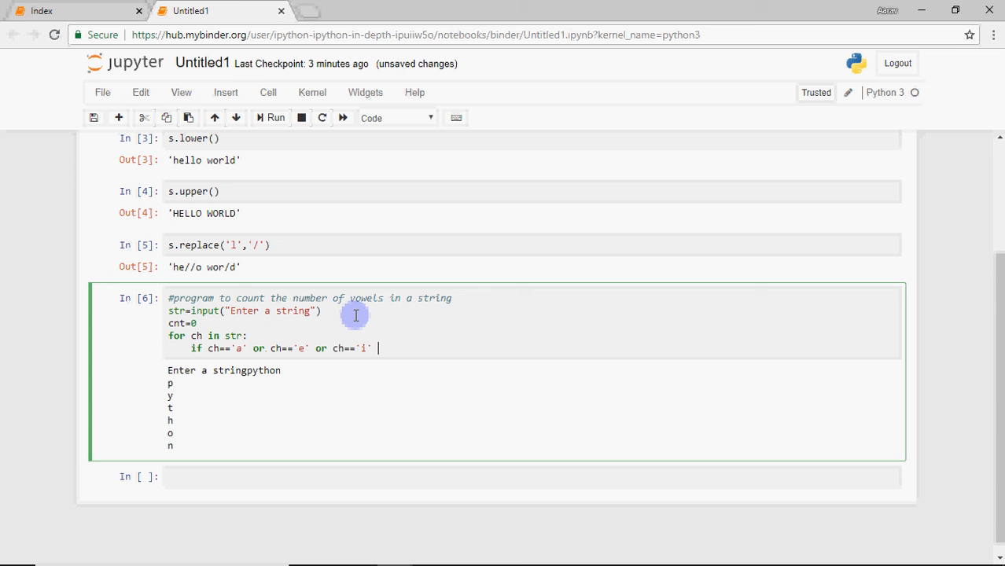
pyautogui.write("or ch=='")
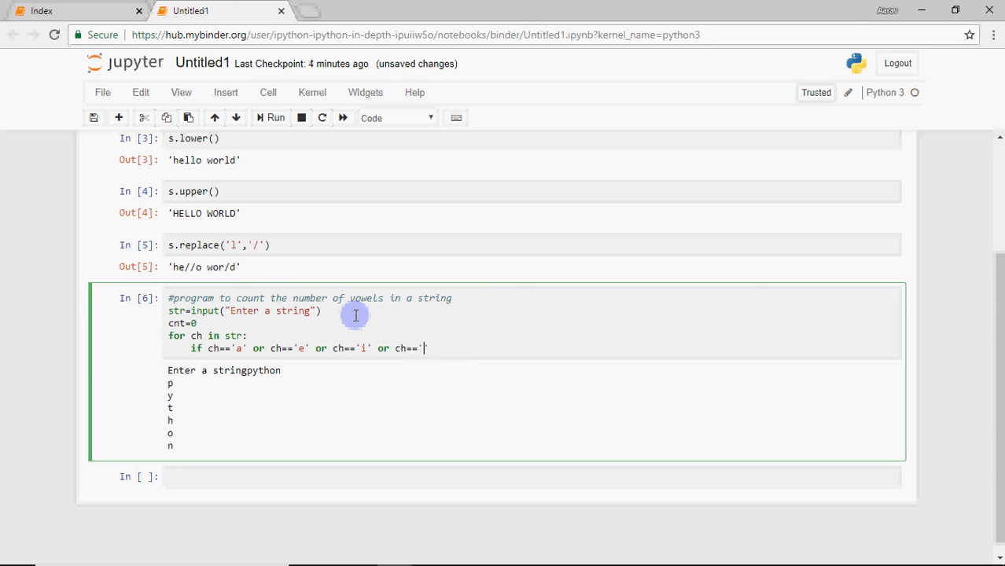
pyautogui.write("o' ot")
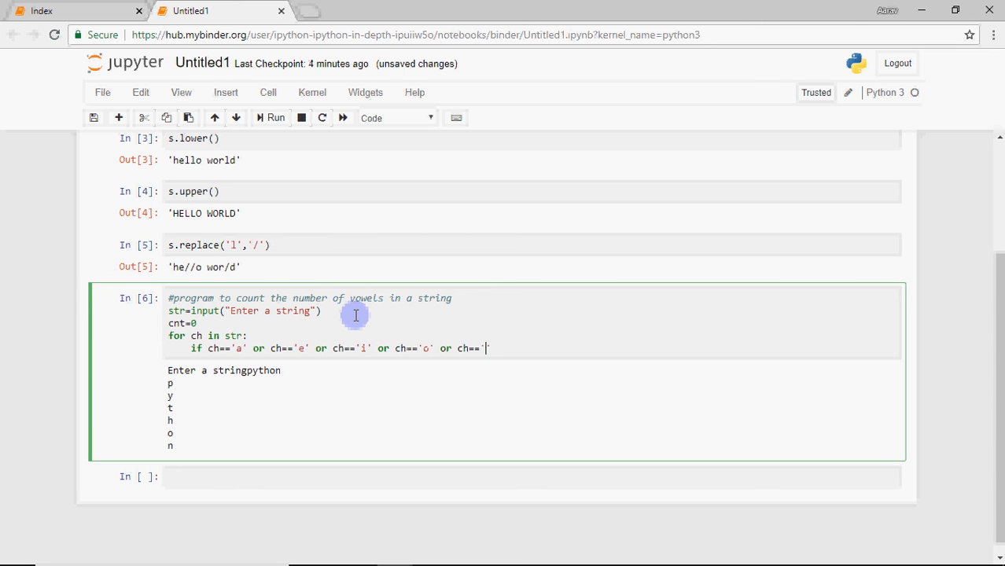
pyautogui.write("u':")
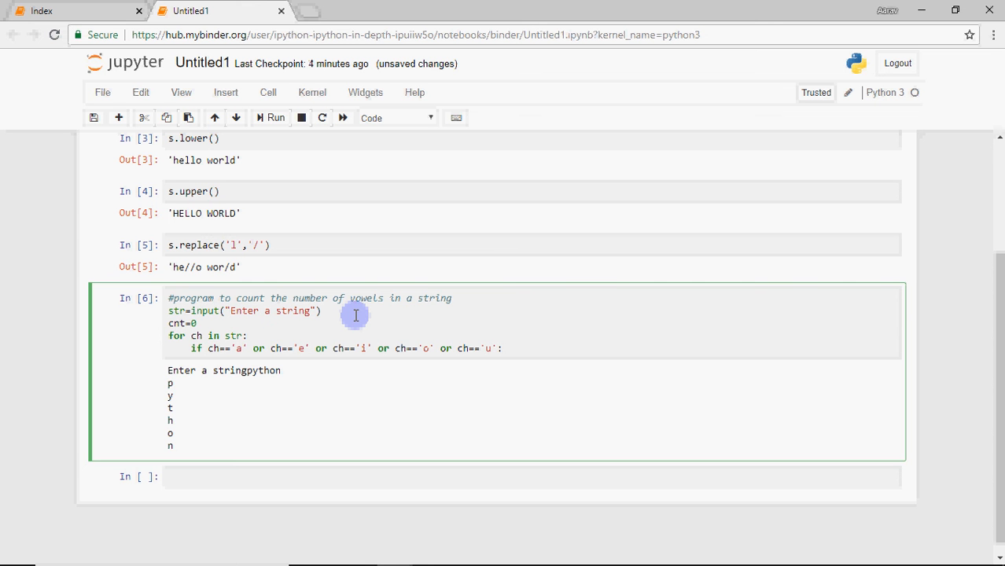
# - Add cnt+=1 inside the if and print(cnt) after the loop
pyautogui.write('c')
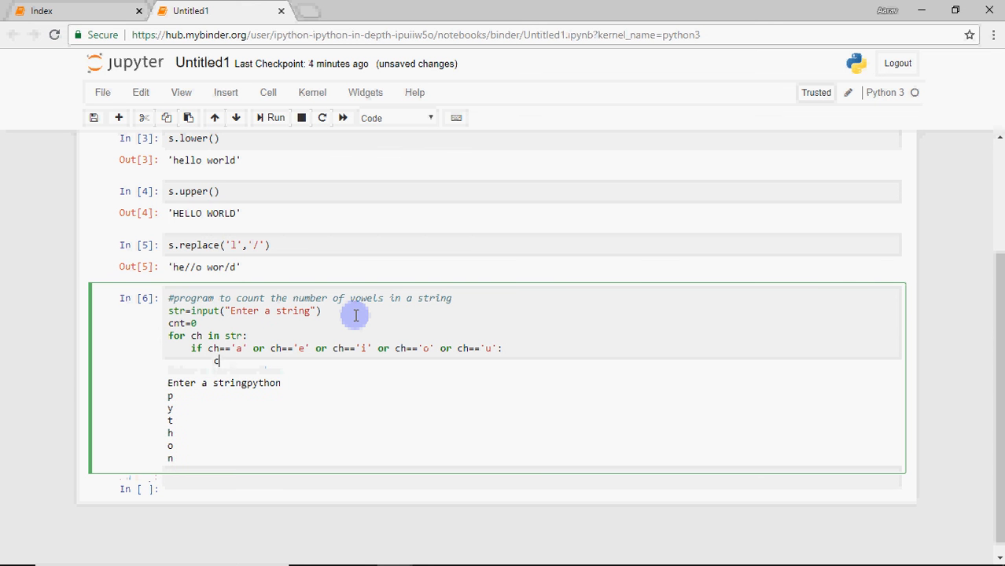
pyautogui.write('nt+=')
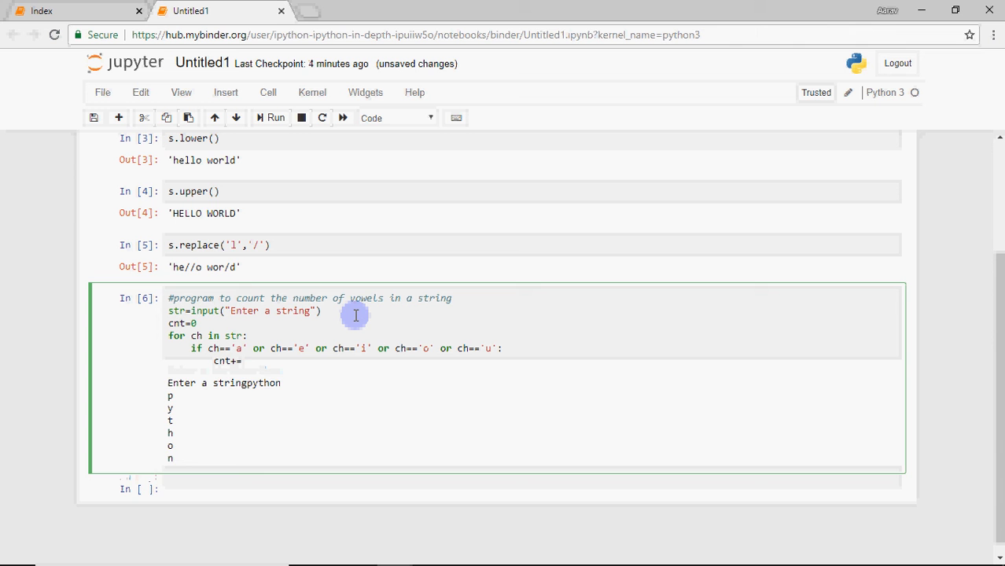
pyautogui.write('1')
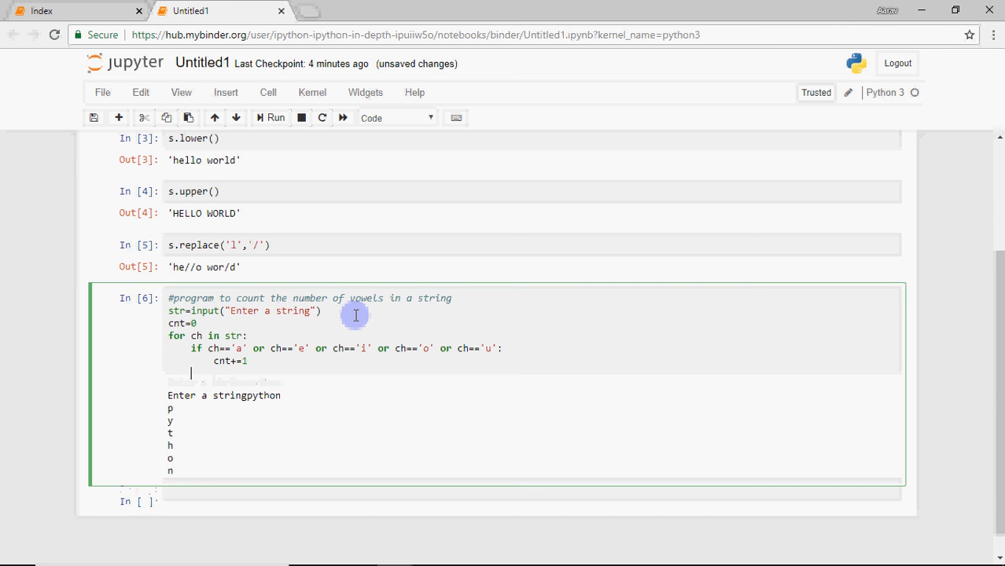
pyautogui.write('print')
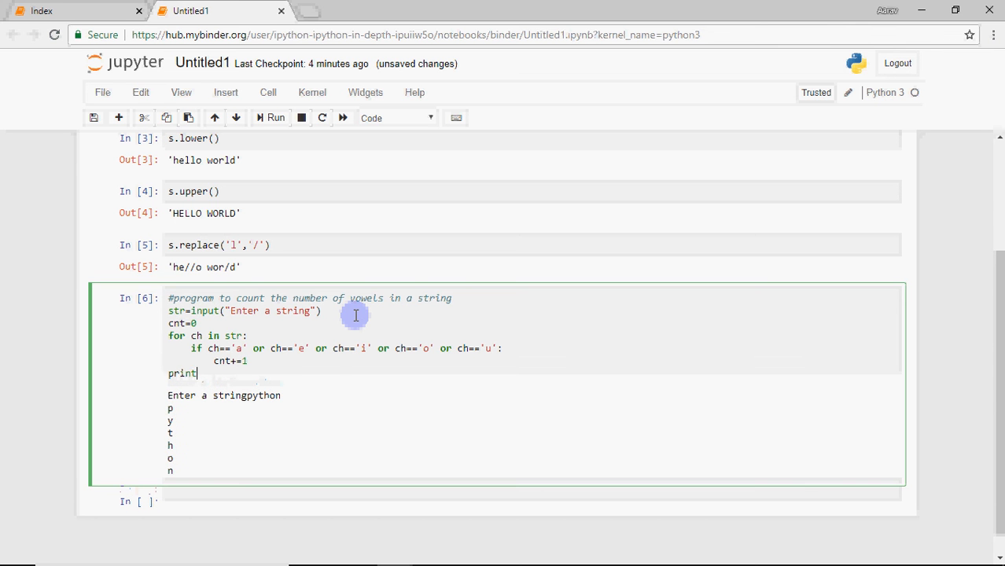
pyautogui.write('()')
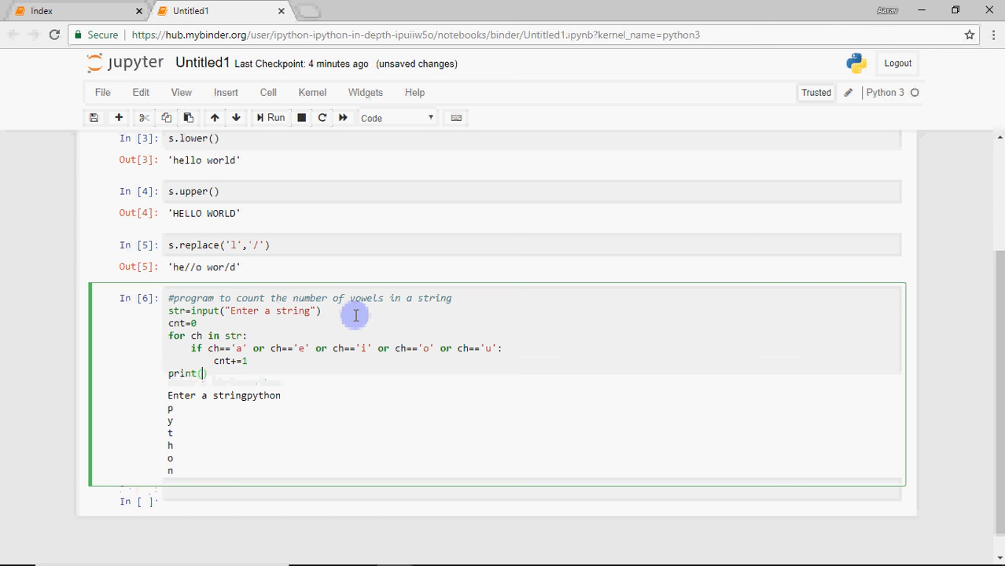
pyautogui.write('cnt')
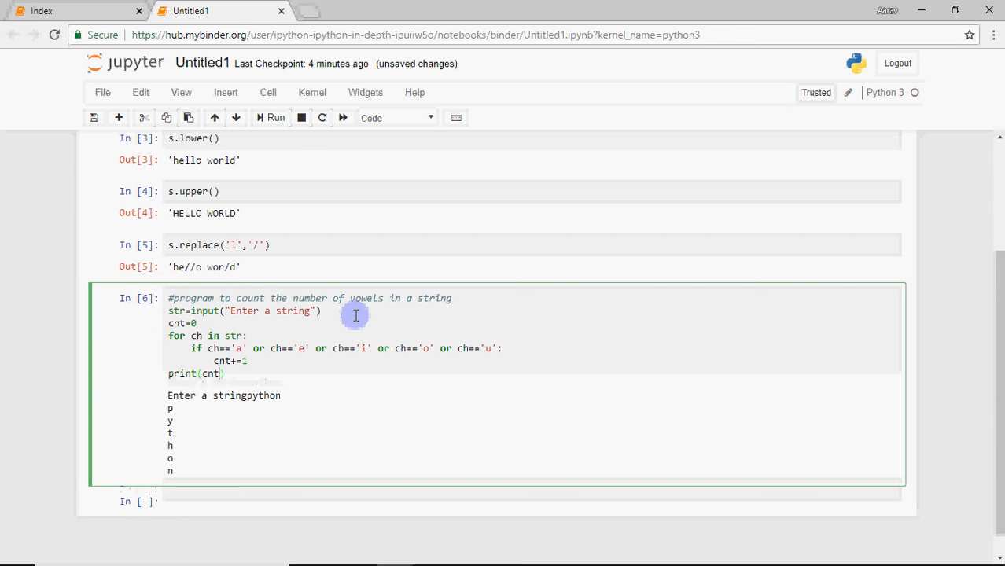
# - Run the vowel counter with input 'simple', printing a count of 2
pyautogui.click(275, 118)
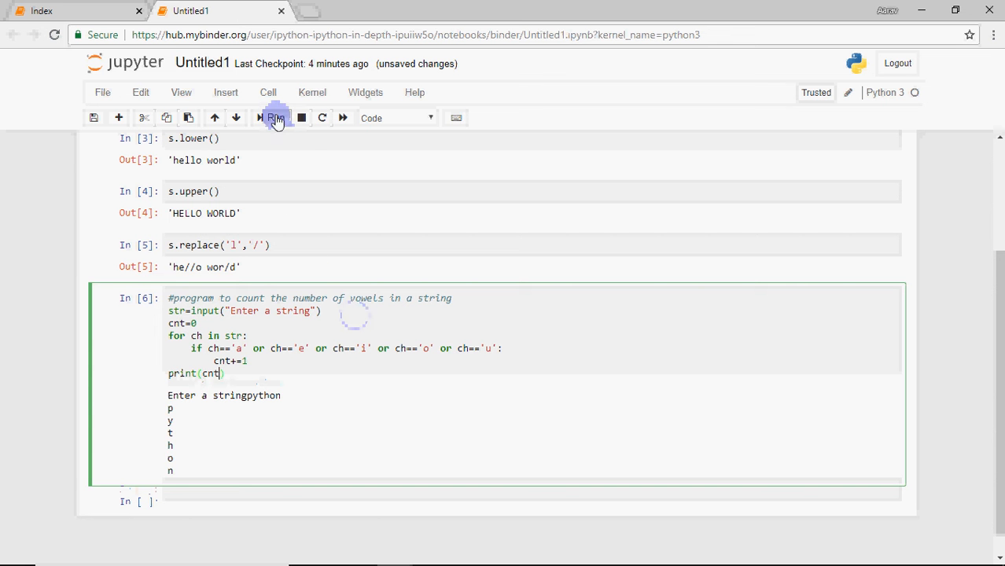
pyautogui.click(275, 117)
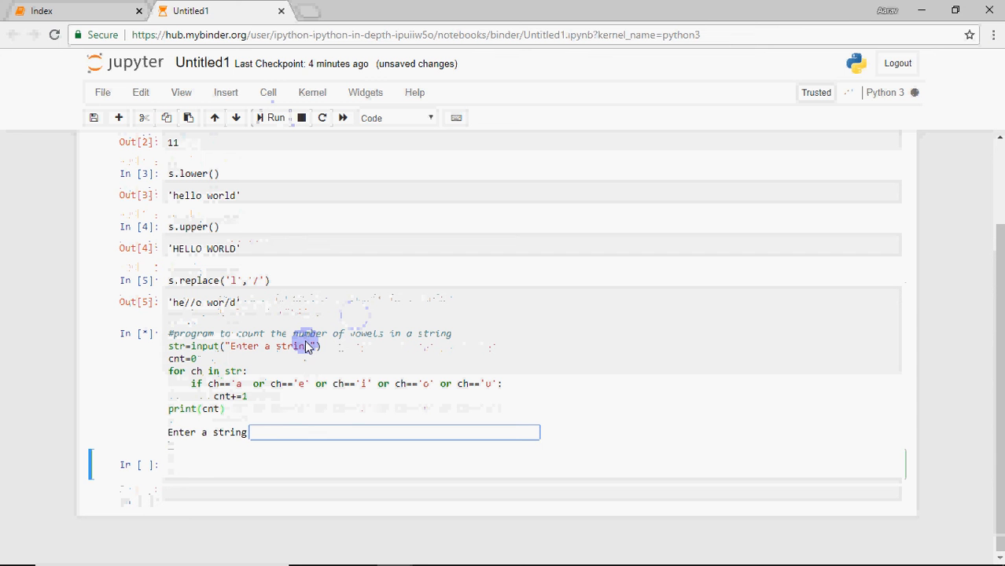
pyautogui.write('simple')
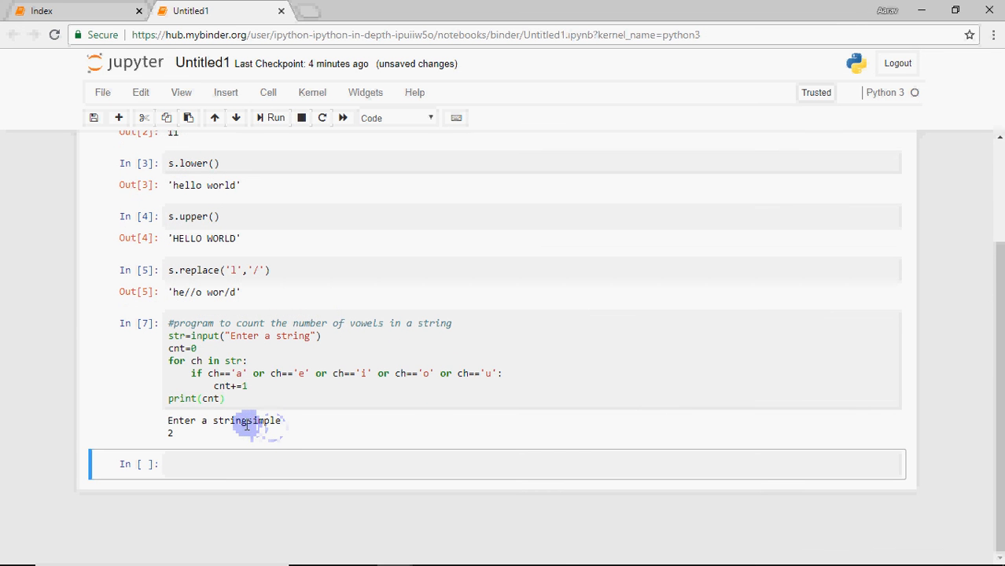
pyautogui.moveTo(268, 432)
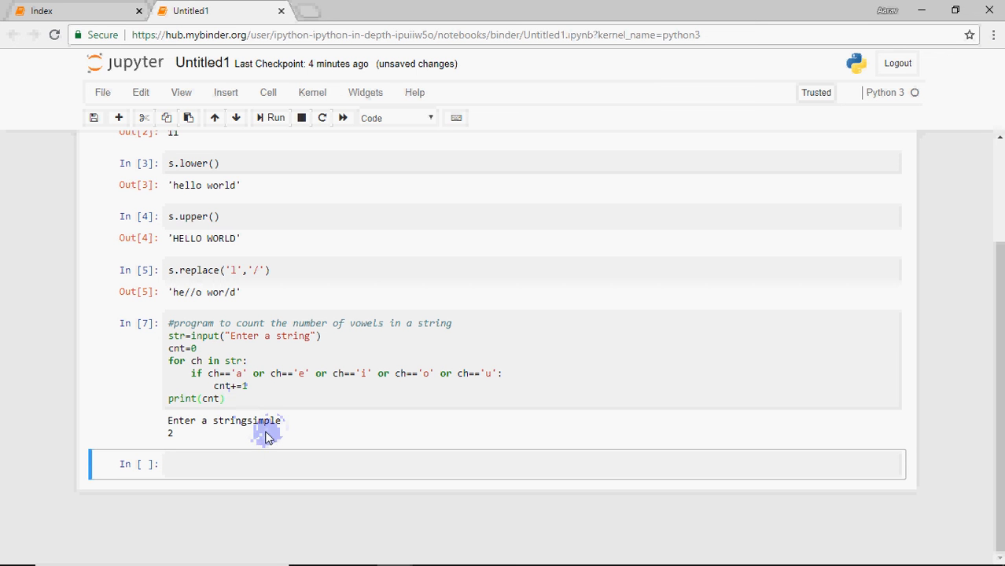
pyautogui.moveTo(272, 435)
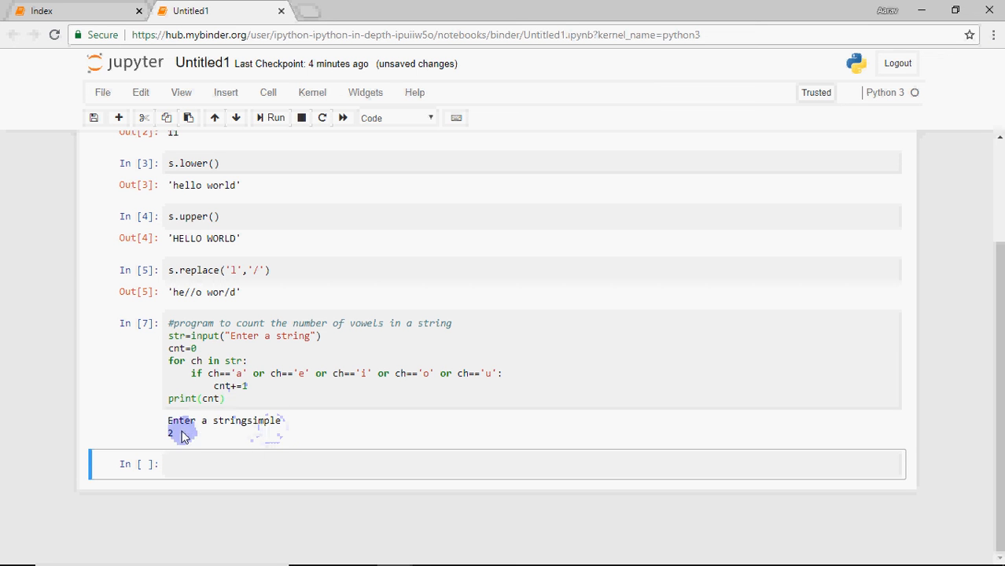
pyautogui.click(155, 464)
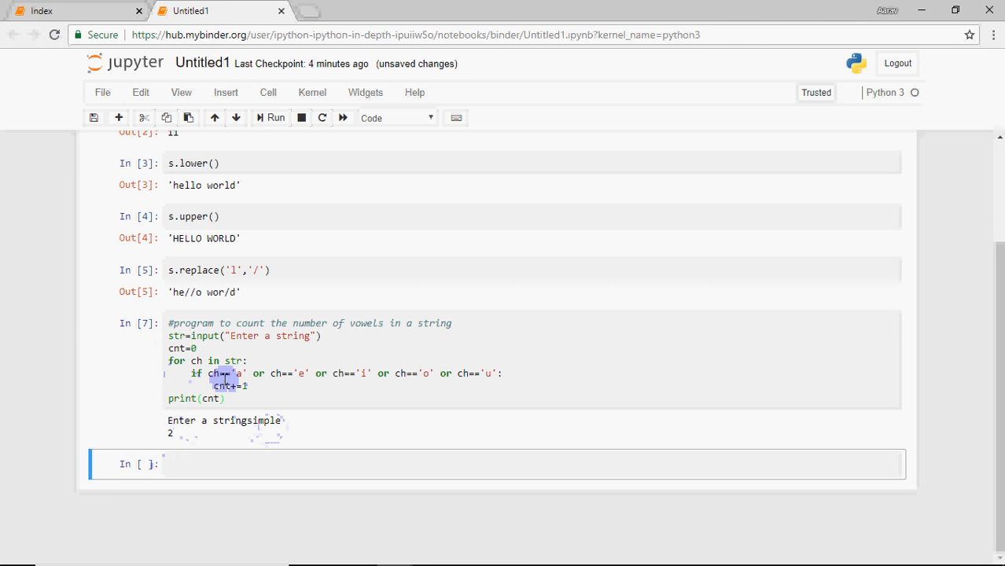
# - Comment out the or-chain condition and add if ch in 'aeiou': below it
pyautogui.click(204, 373)
pyautogui.write('if ch')
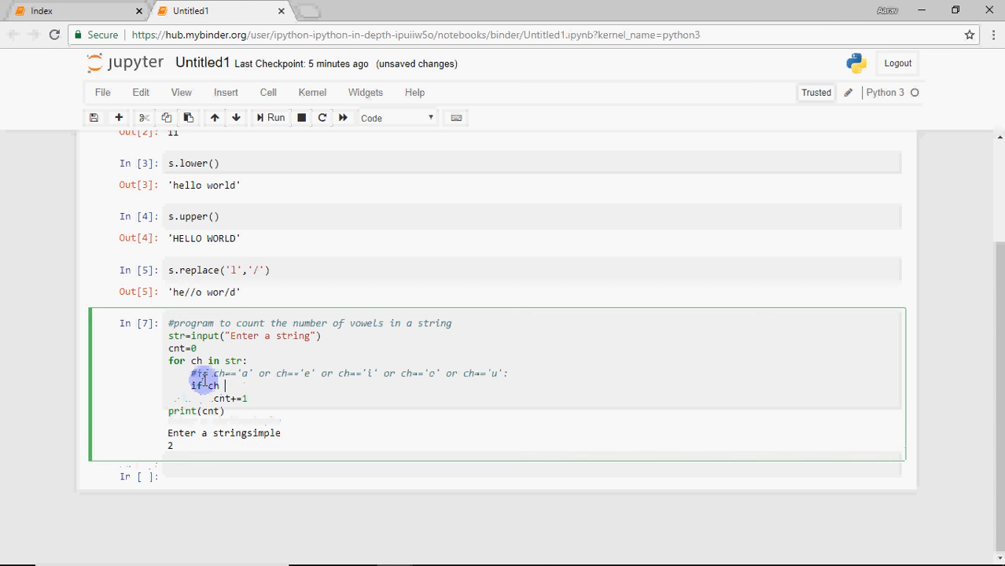
pyautogui.write("in 'ae'")
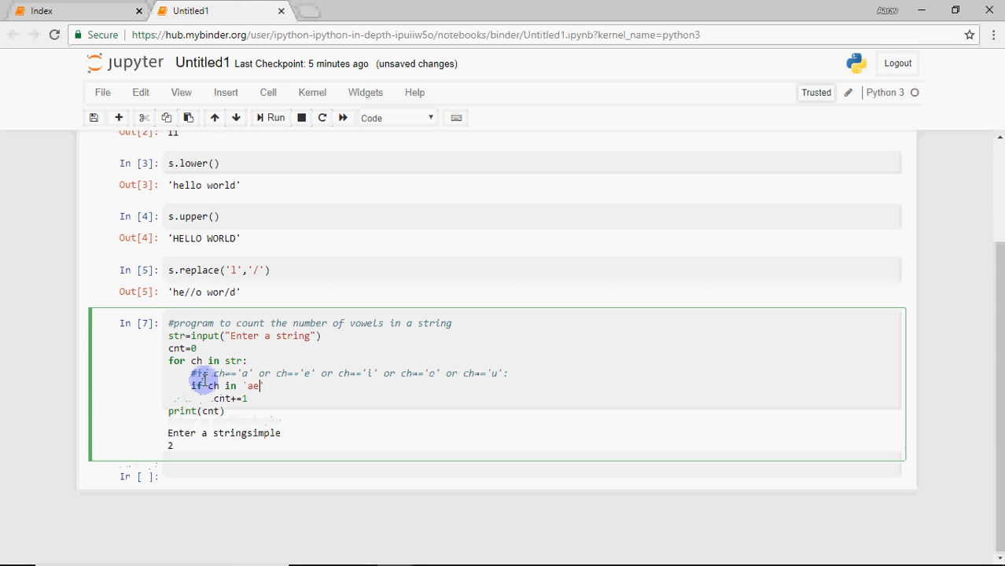
pyautogui.write('iou')
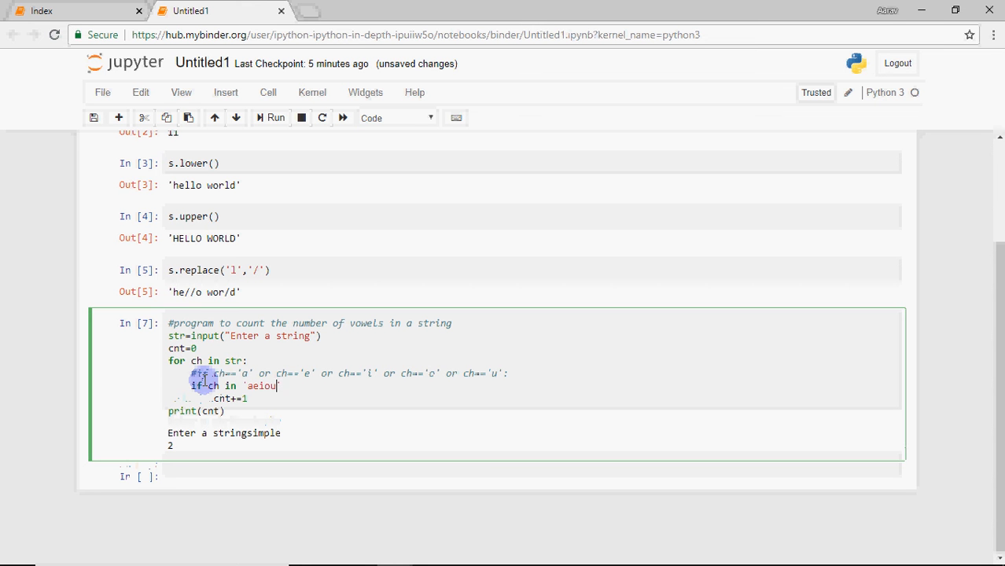
pyautogui.write(':')
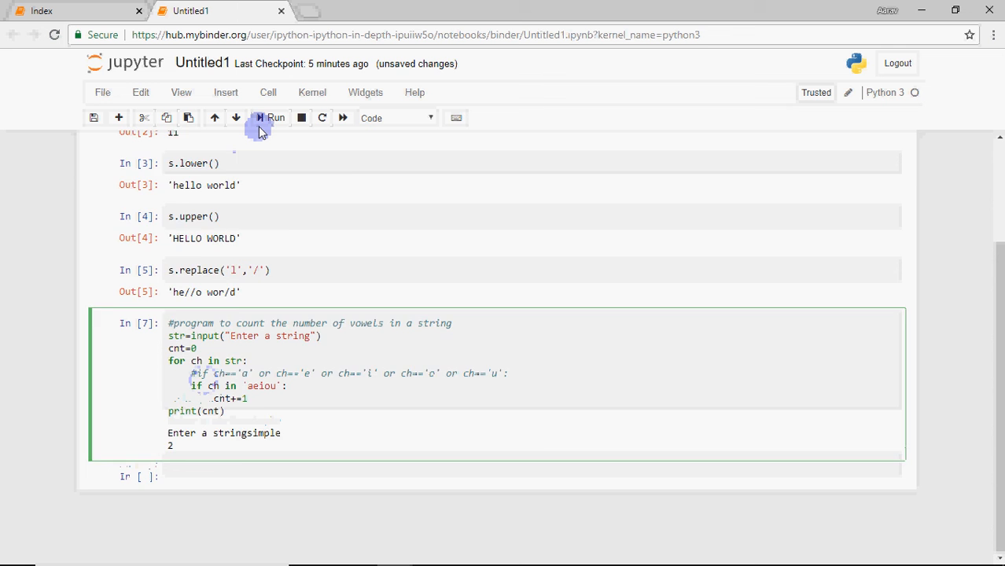
# - Delete the commented line and rerun the counter on words like simple, anjali (3) and Anjali (2)
pyautogui.click(272, 118)
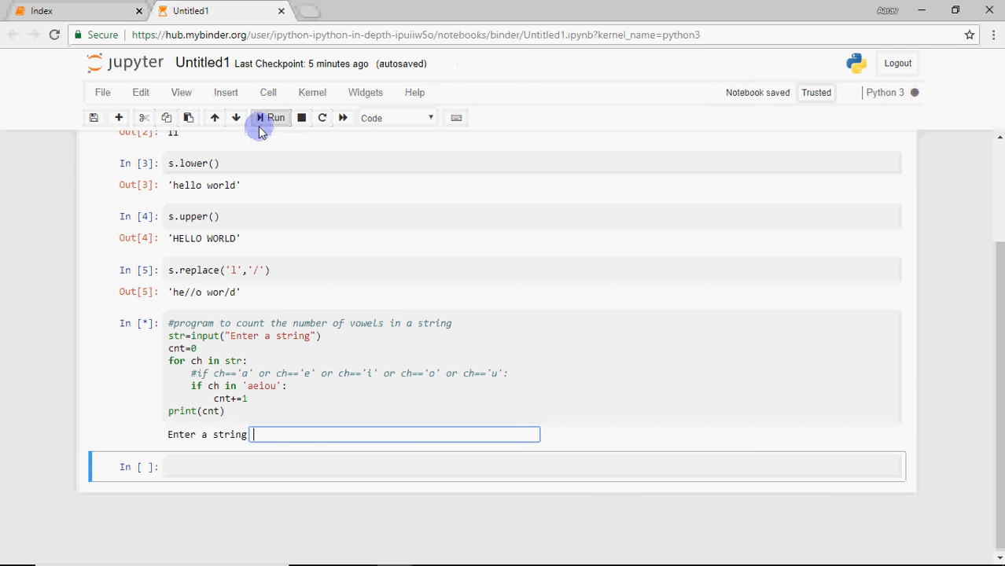
pyautogui.write('simple')
pyautogui.write('hello world')
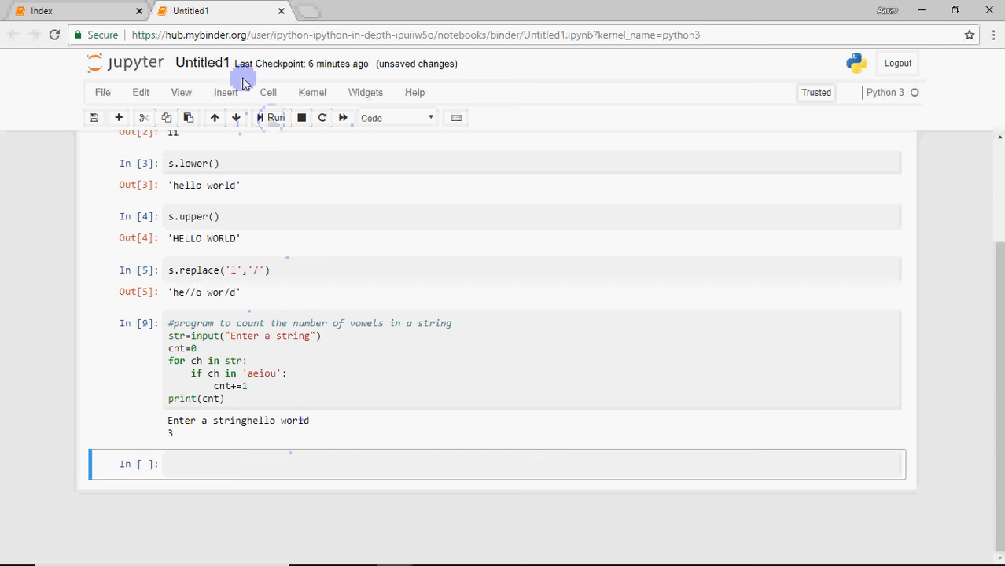
pyautogui.click(275, 118)
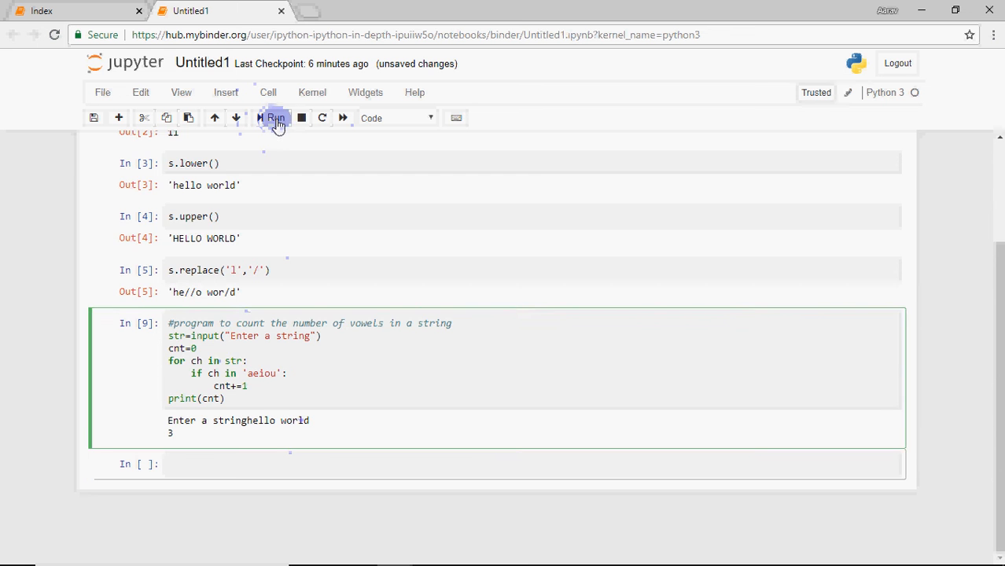
pyautogui.click(275, 118)
pyautogui.write('anjali')
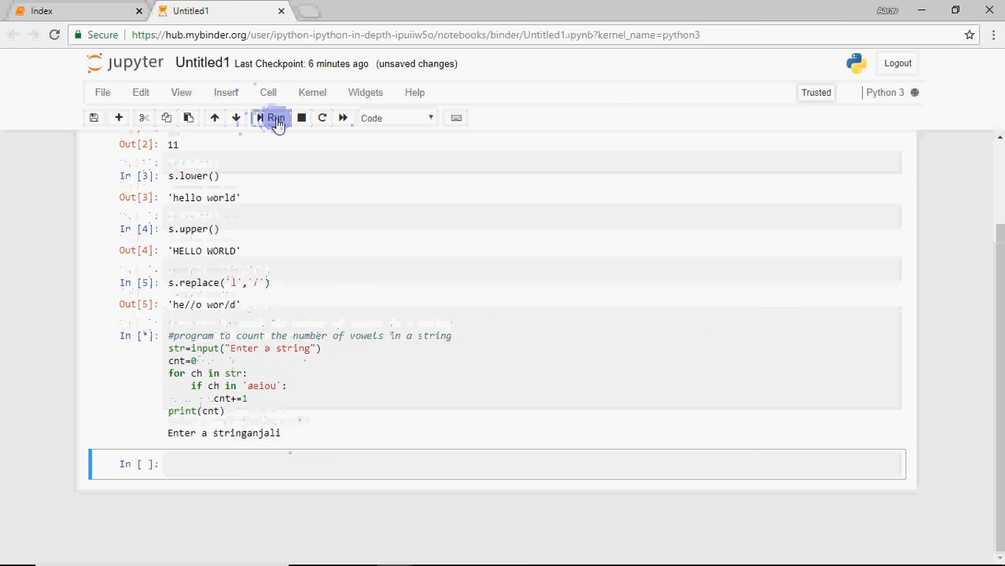
pyautogui.click(271, 118)
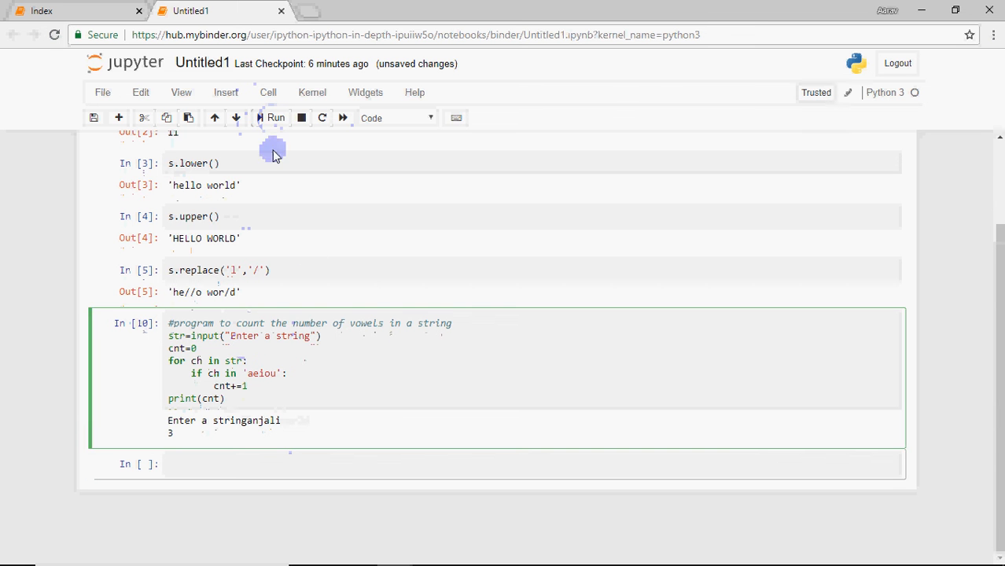
pyautogui.click(275, 117)
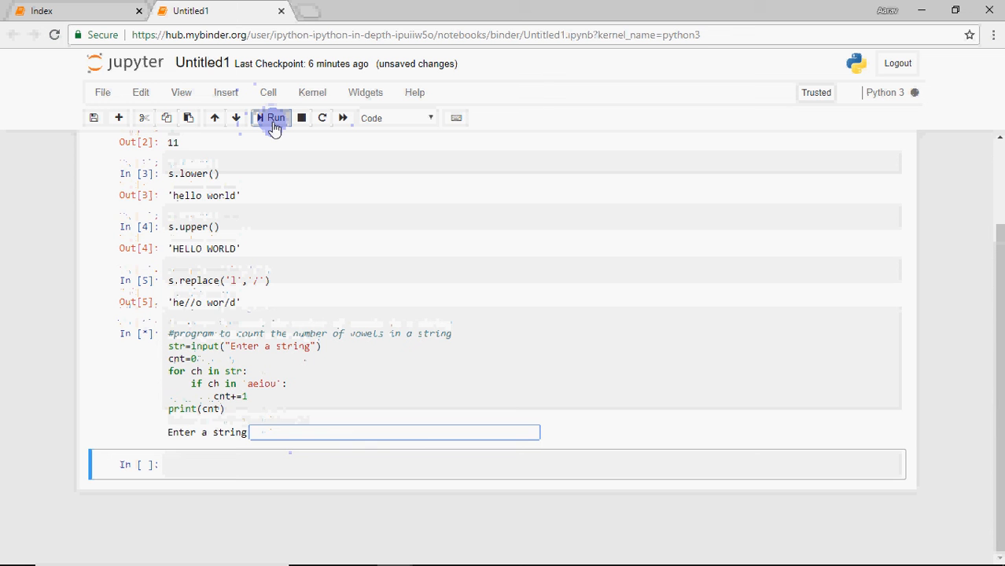
pyautogui.write('Anjali')
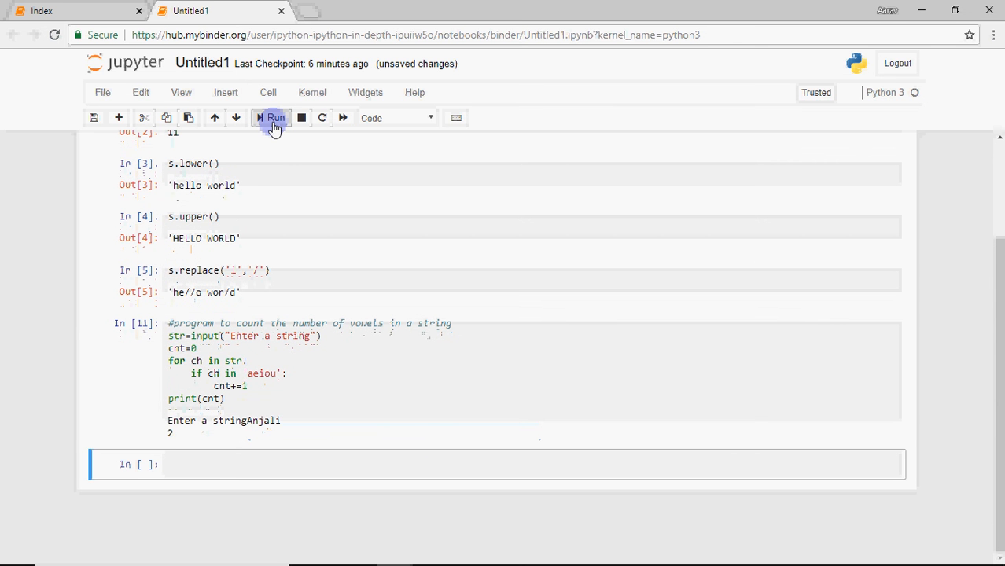
pyautogui.moveTo(318, 161)
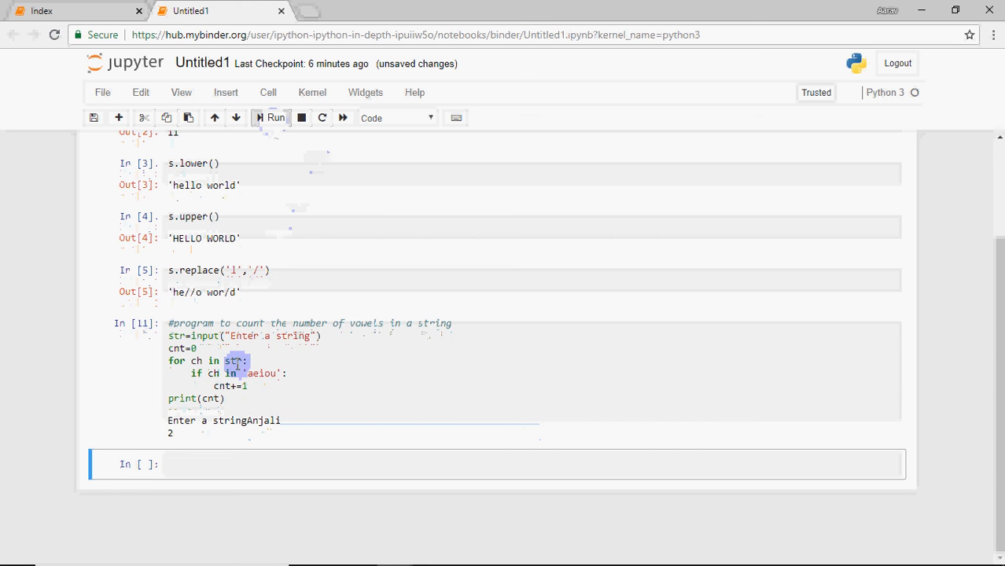
# - Change the loop to for ch in str.lower(): and rerun with Anjali, counting 3 vowels
pyautogui.click(234, 361)
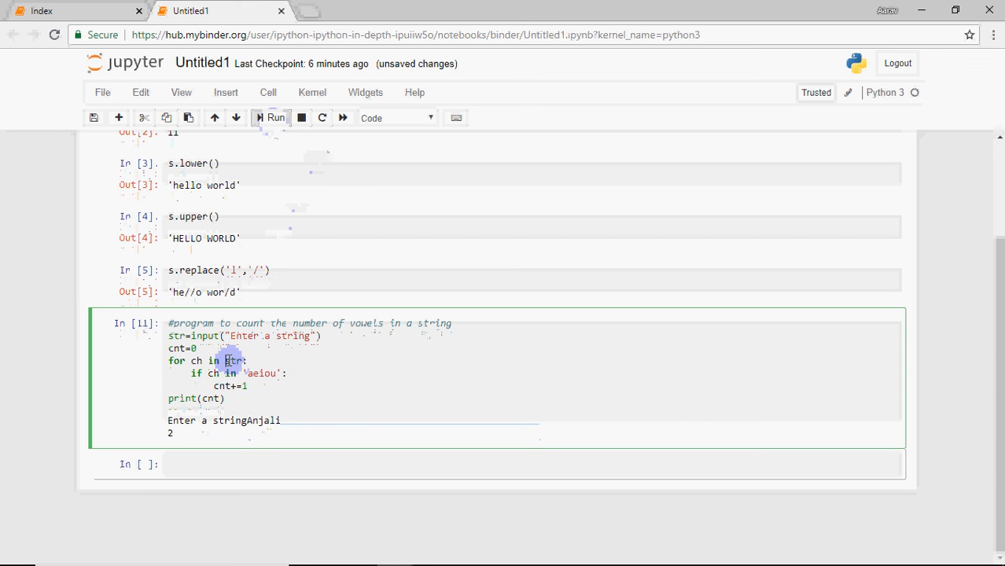
pyautogui.write('.lo')
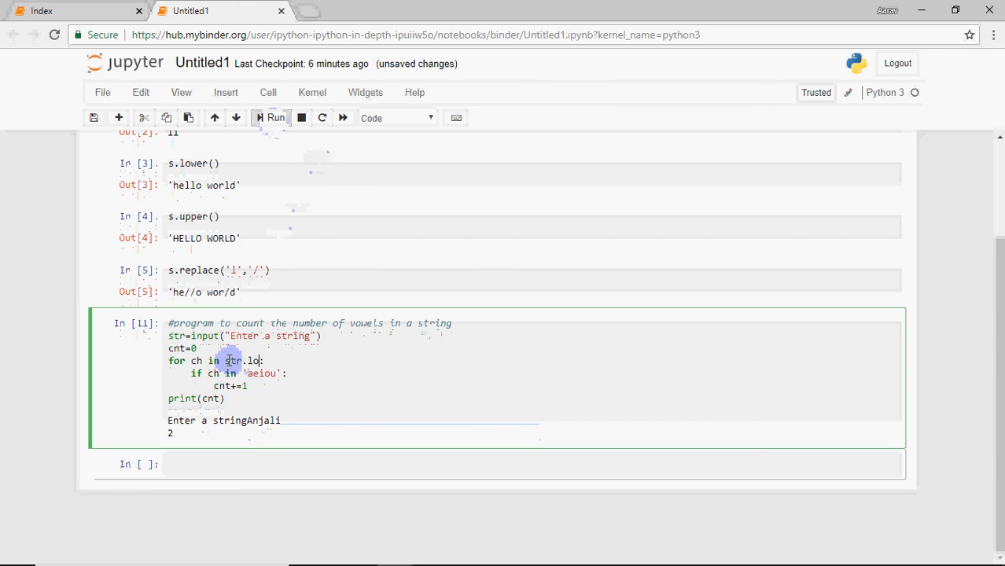
pyautogui.write('wer()')
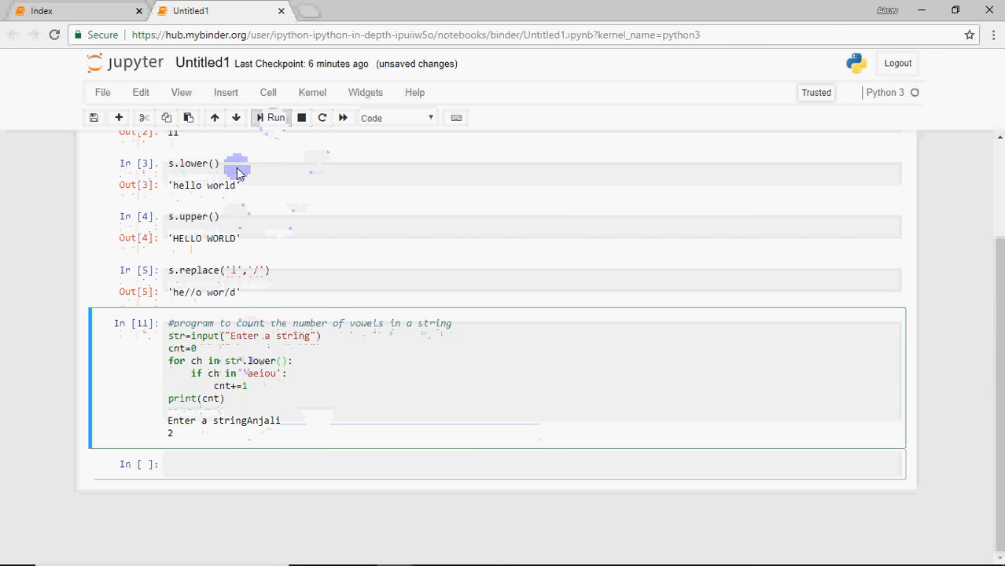
pyautogui.click(275, 118)
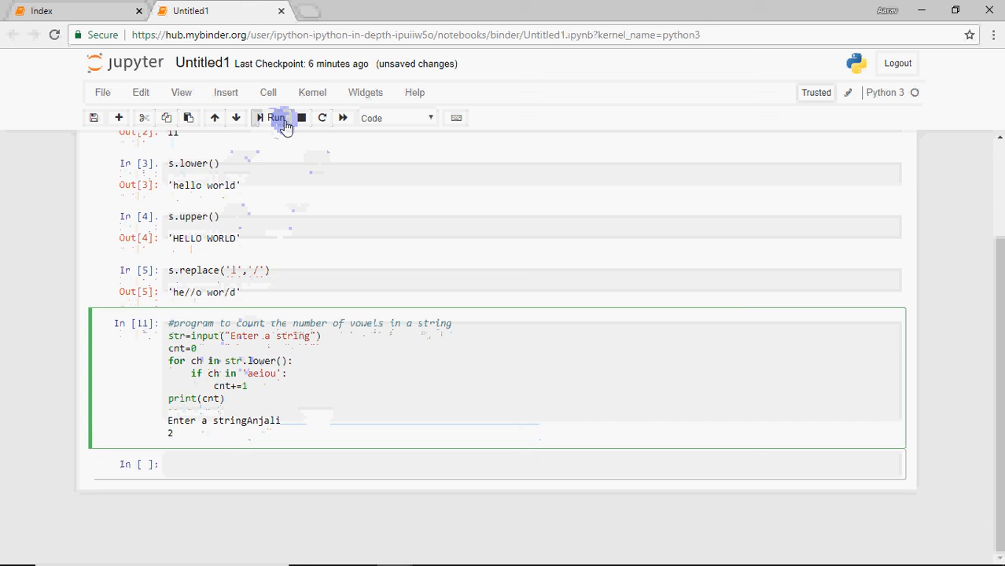
pyautogui.click(275, 118)
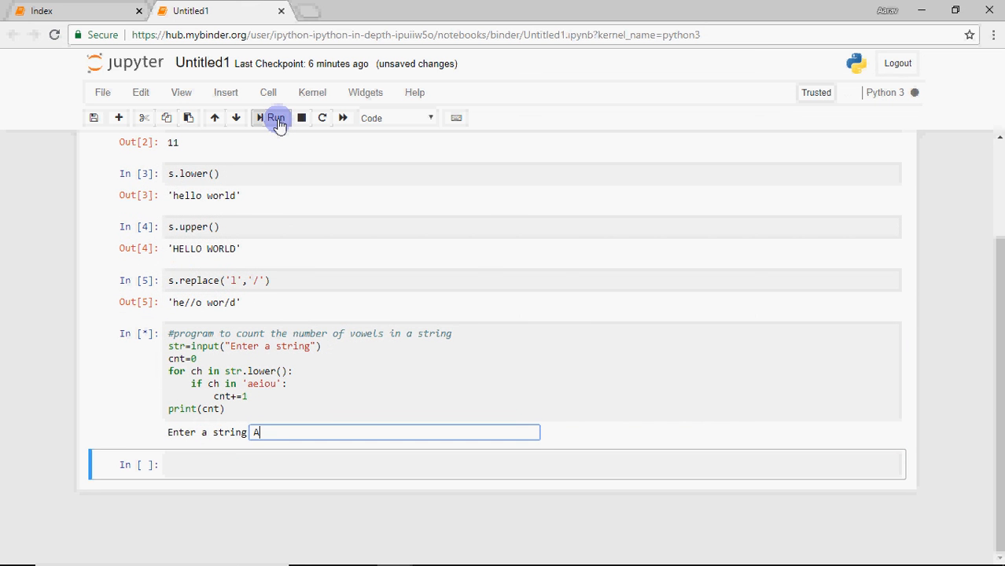
pyautogui.write('Anjali')
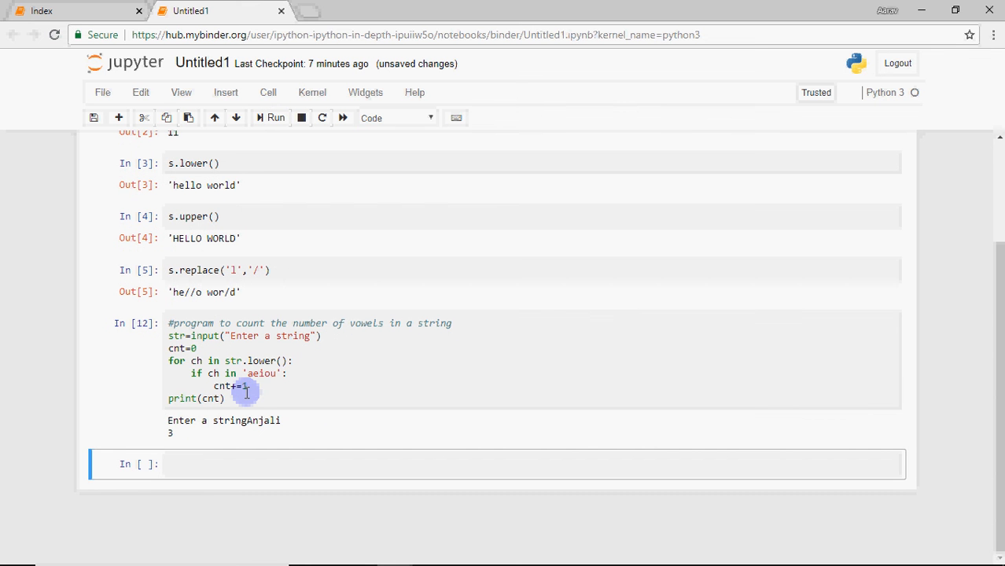
pyautogui.click(224, 465)
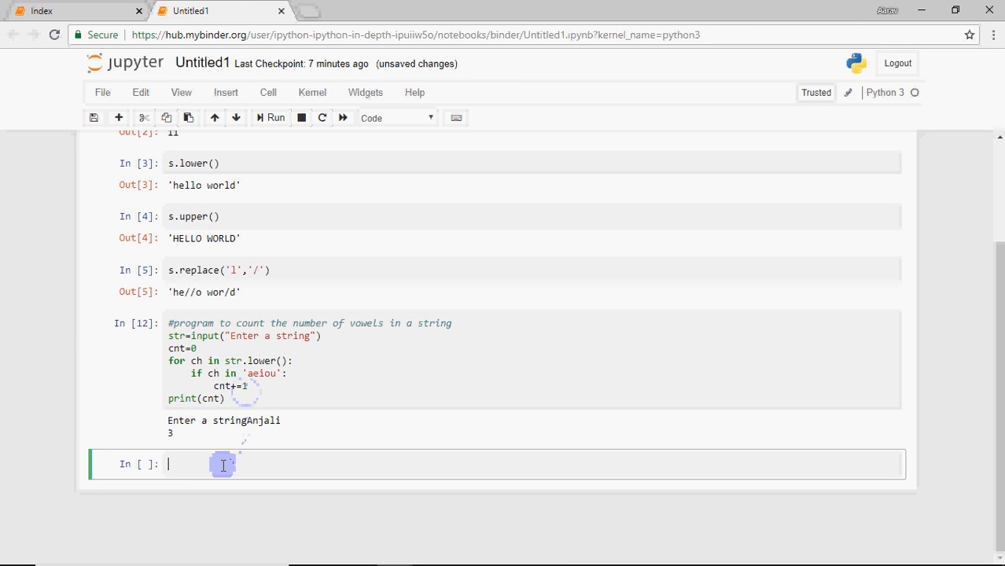
# - In a new cell, type str="hello how are you"
pyautogui.write('str=')
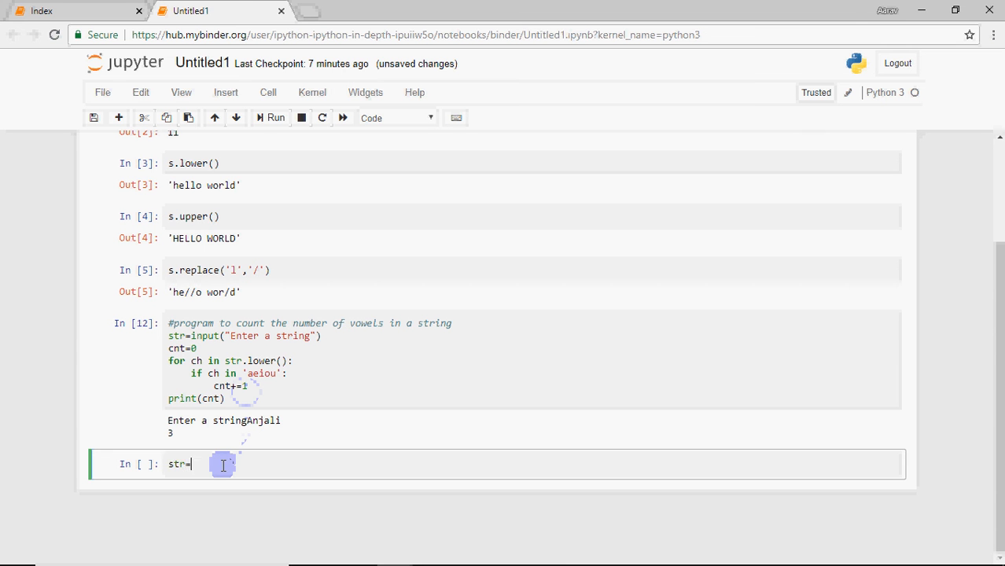
pyautogui.write('""')
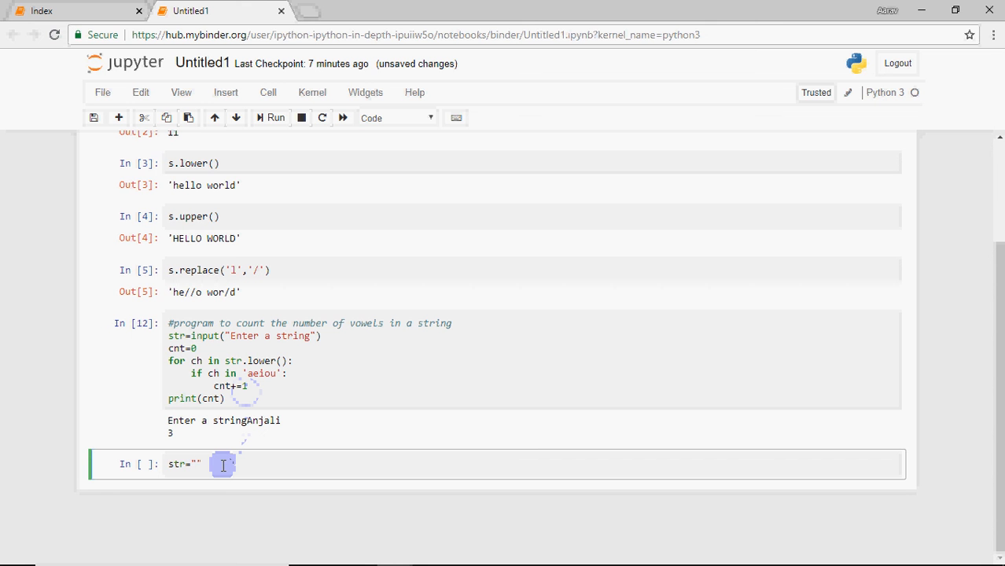
pyautogui.write('how are u')
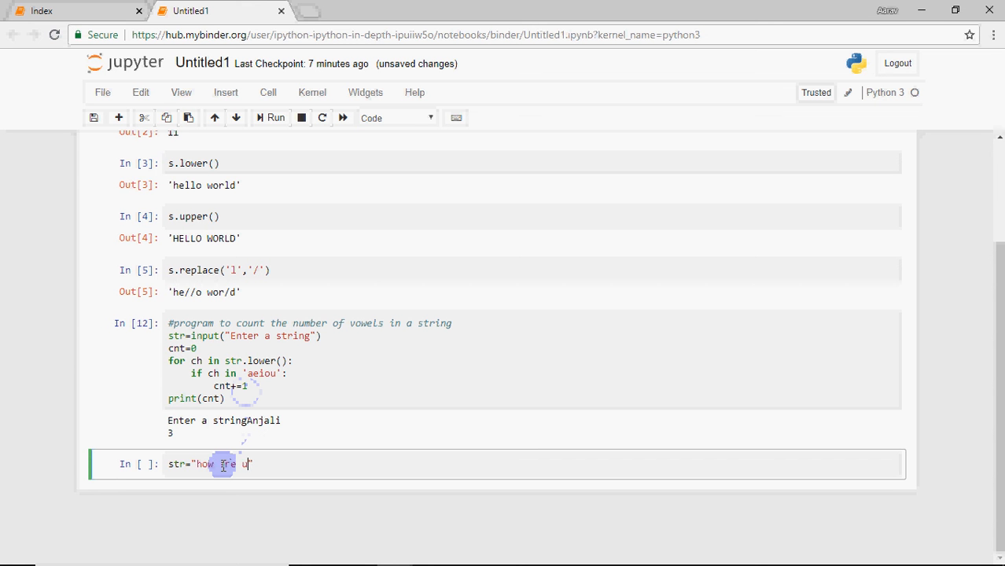
pyautogui.write('yo')
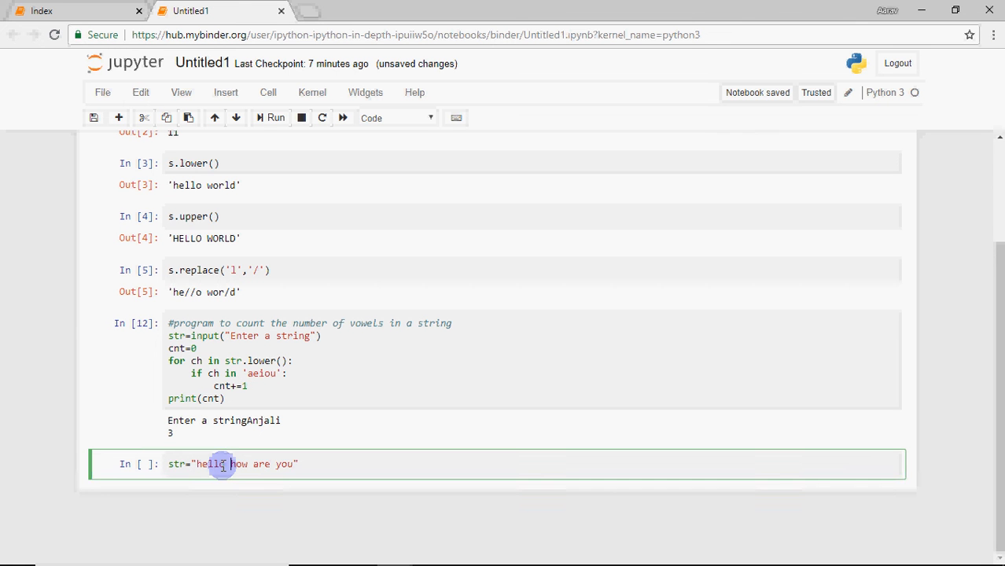
# - Add lst=str.split(); print(lst), fix a stray character, and run the cell
pyautogui.click(236, 464)
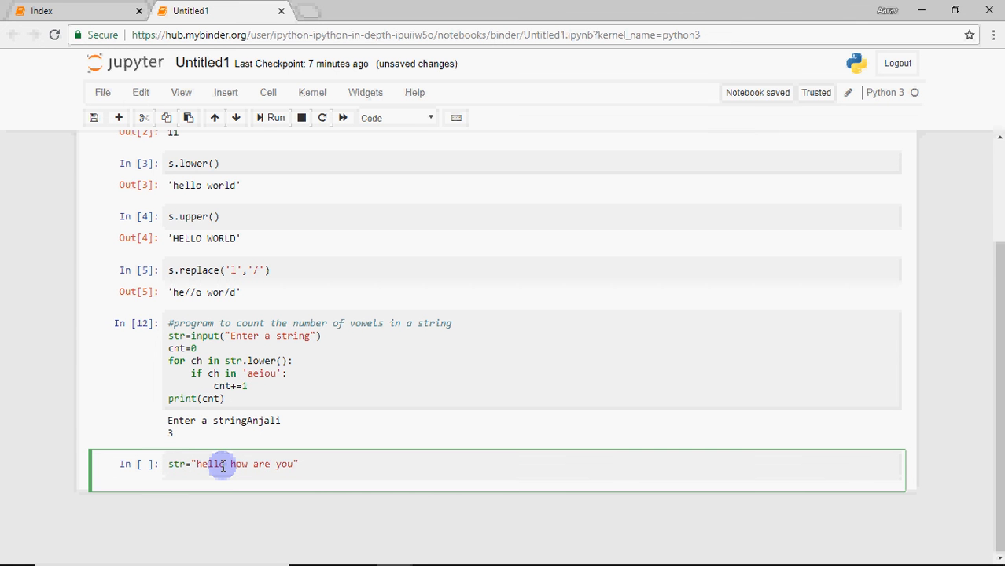
pyautogui.write('lst')
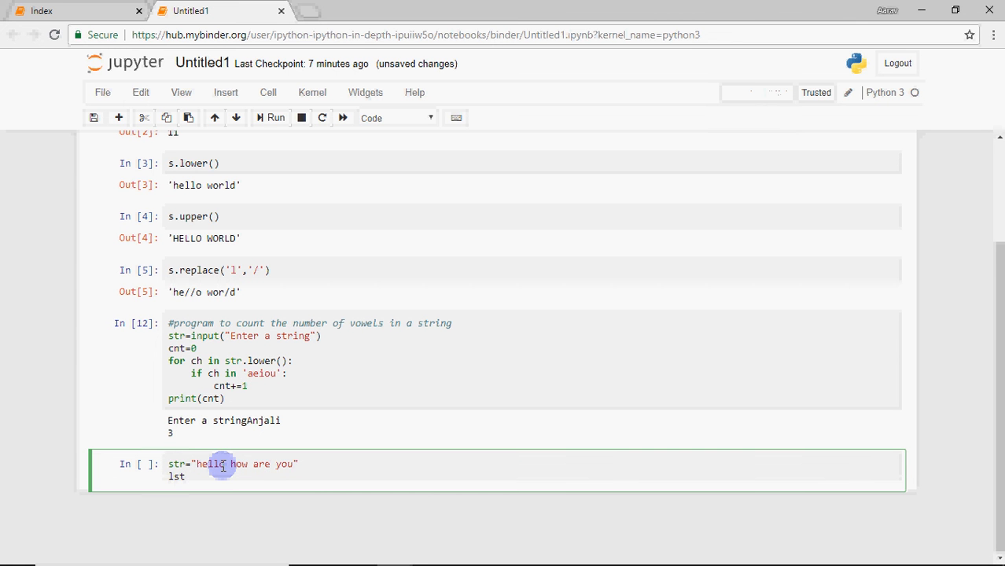
pyautogui.write('=str')
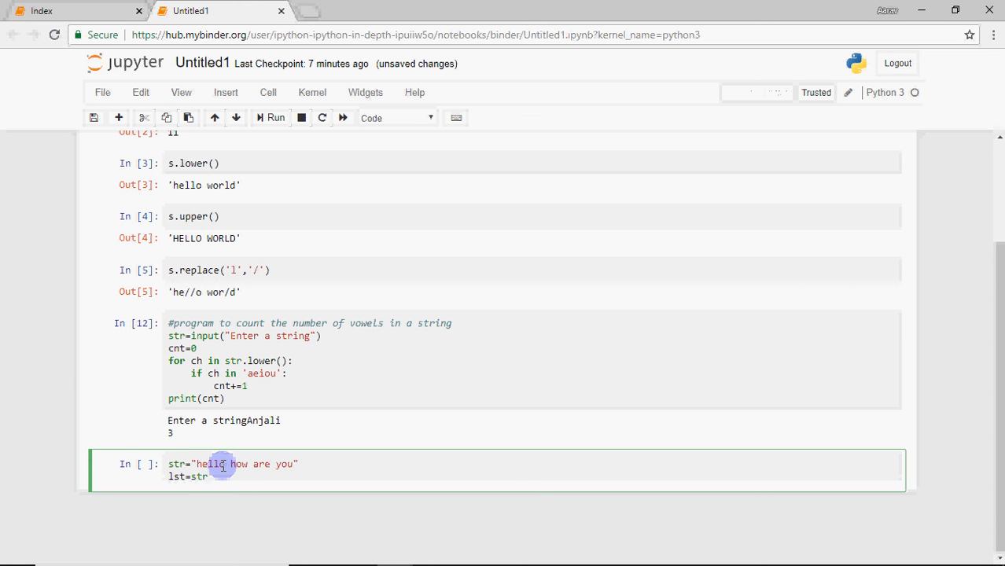
pyautogui.write('.split')
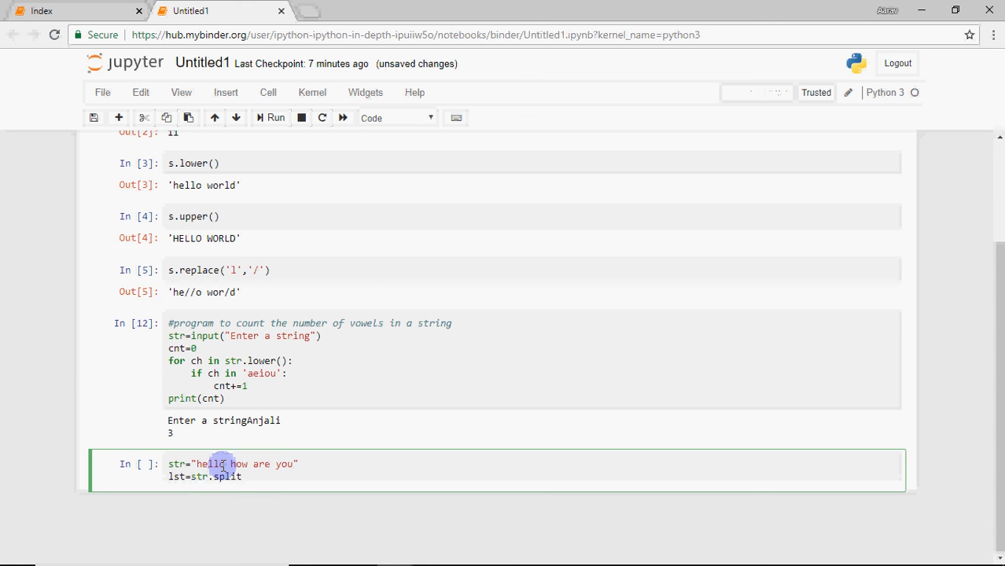
pyautogui.write('()')
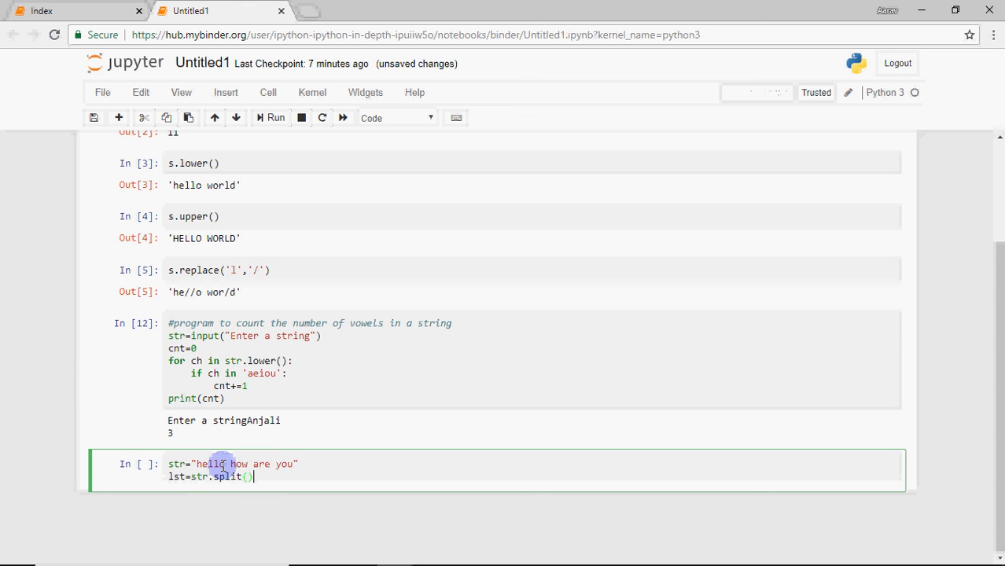
pyautogui.write(';')
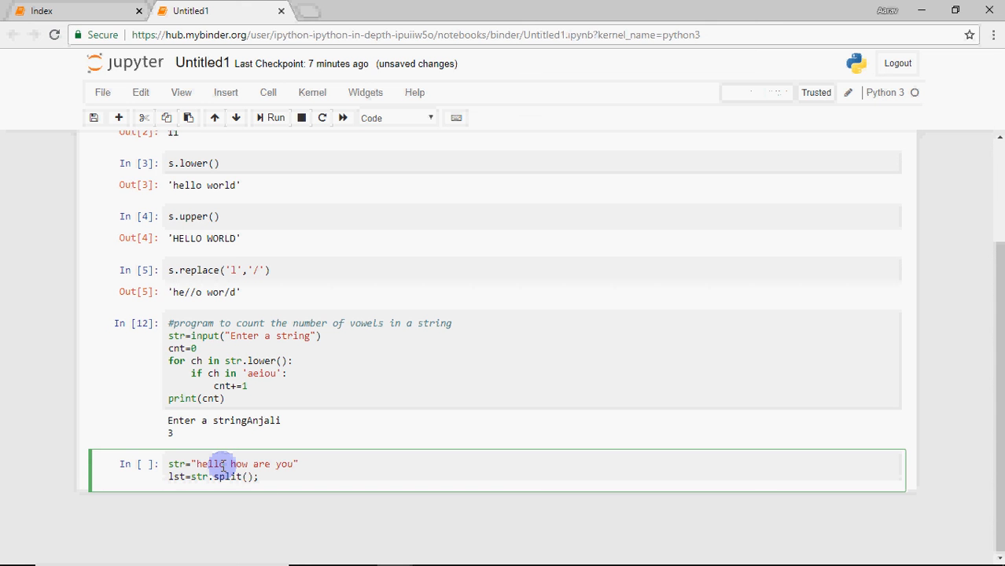
pyautogui.write('print')
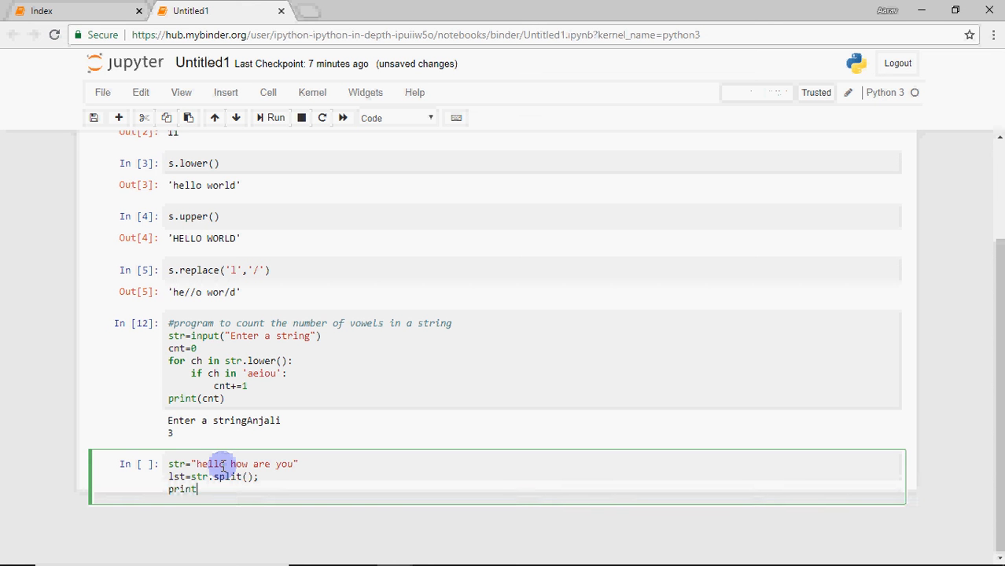
pyautogui.write('(lst)')
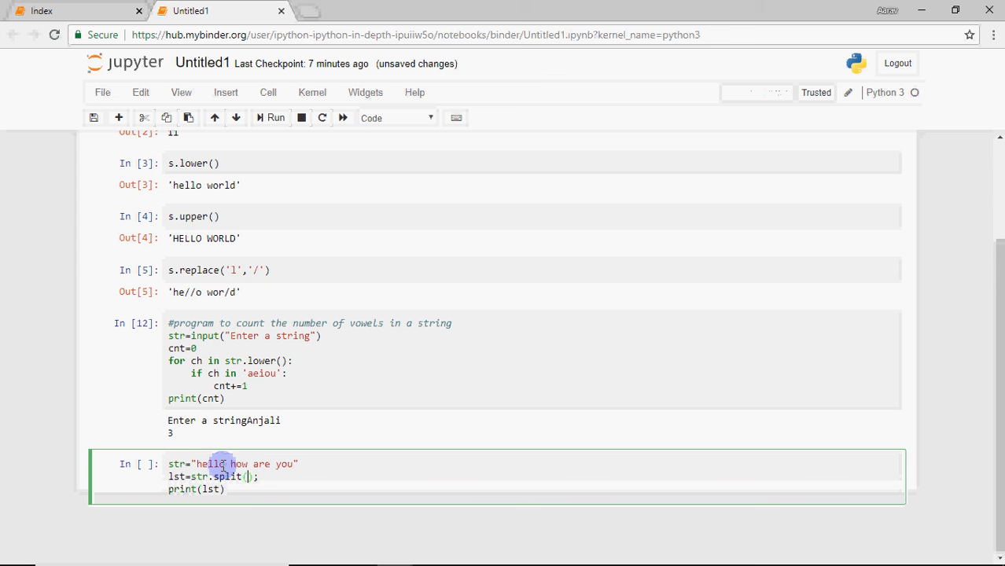
pyautogui.write('k')
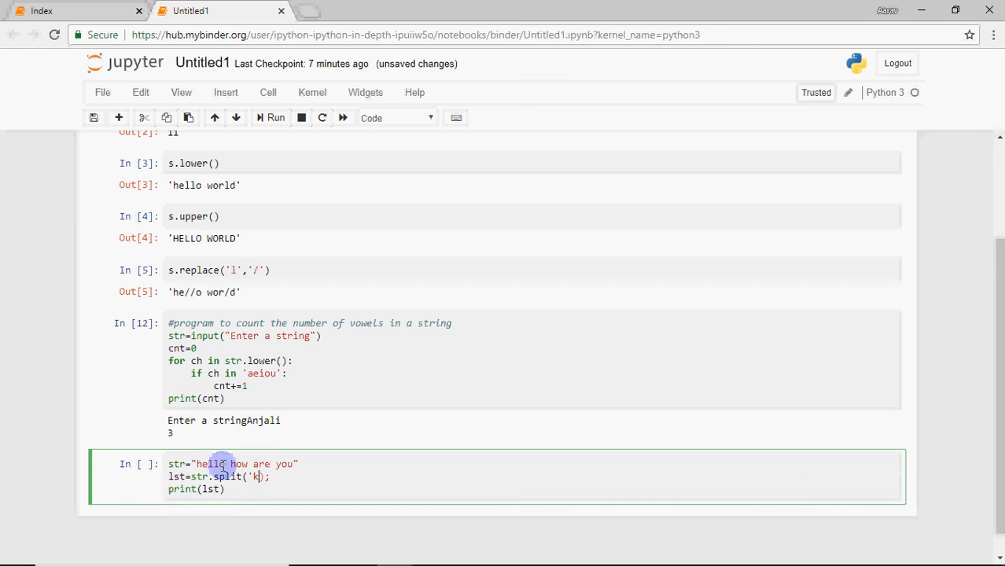
pyautogui.press('Backspace')
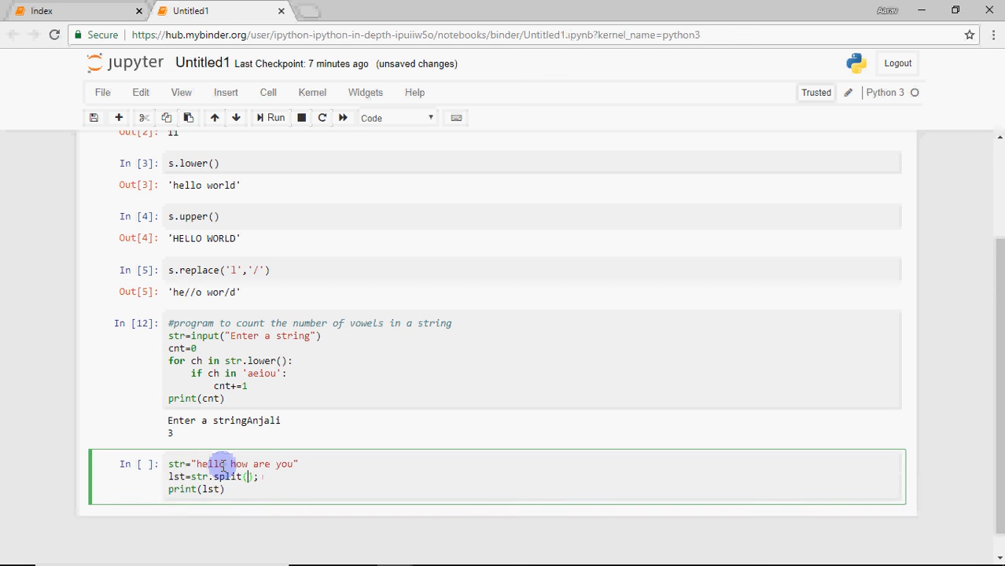
pyautogui.click(275, 118)
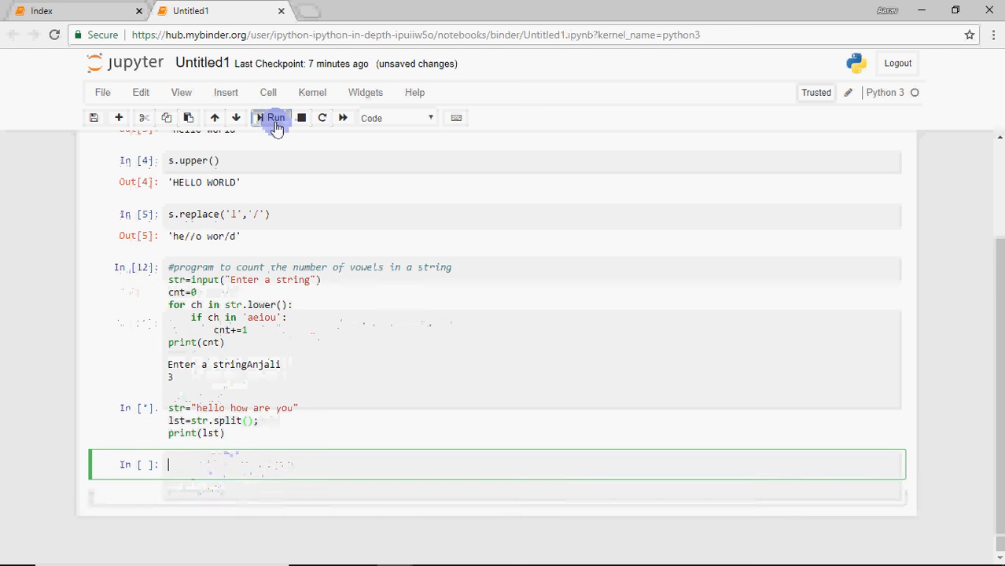
# - Enter lst[0] in a new cell and run it to show 'hello'
pyautogui.click(275, 118)
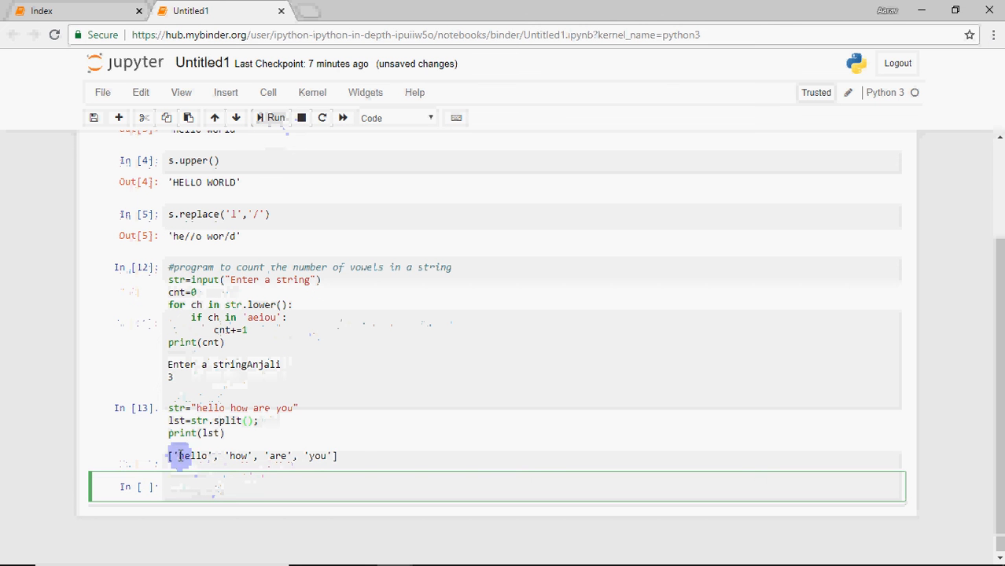
pyautogui.click(165, 487)
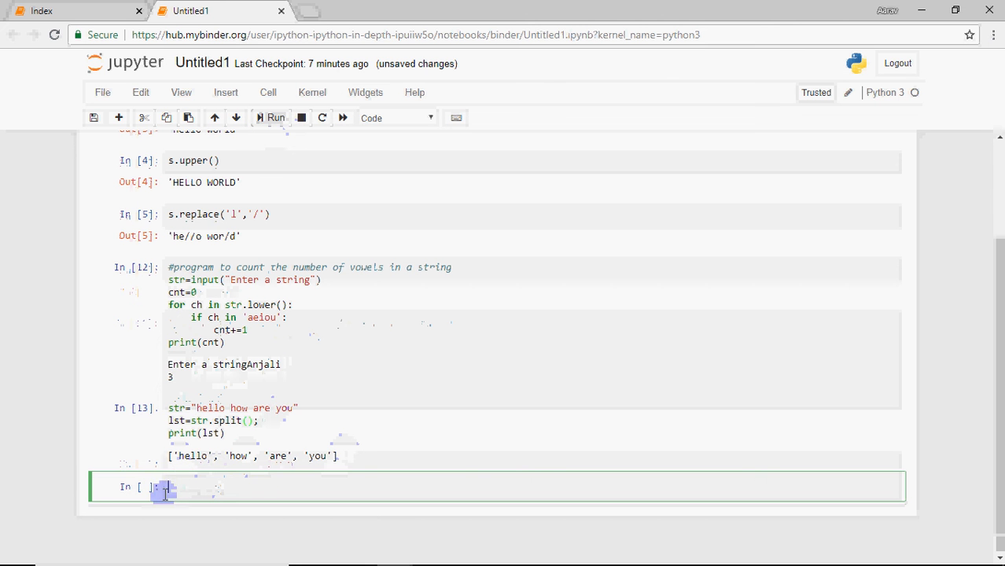
pyautogui.moveTo(263, 486)
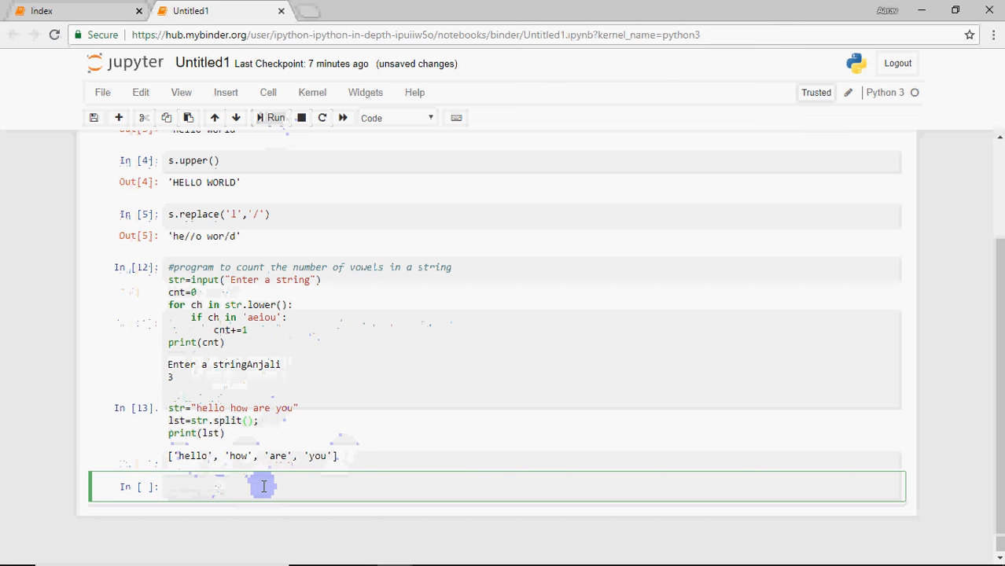
pyautogui.write('lst[0]')
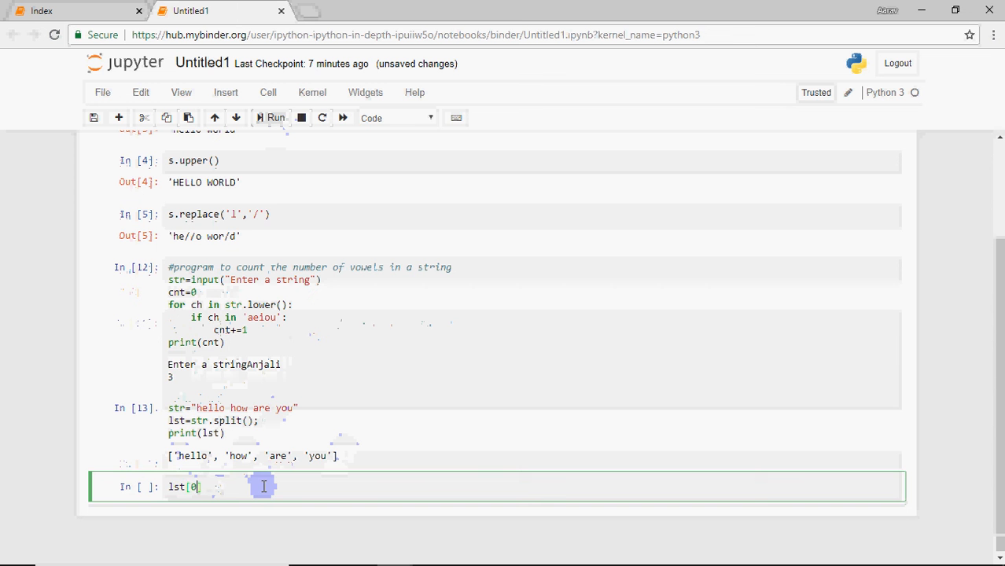
pyautogui.click(275, 118)
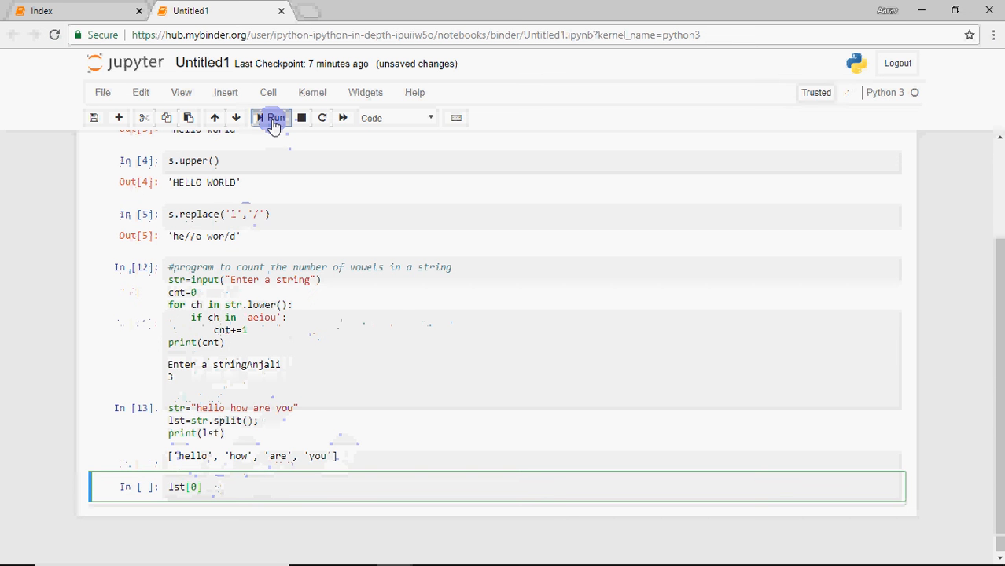
# - Run lst[2] in the next cell to display 'are'
pyautogui.click(275, 118)
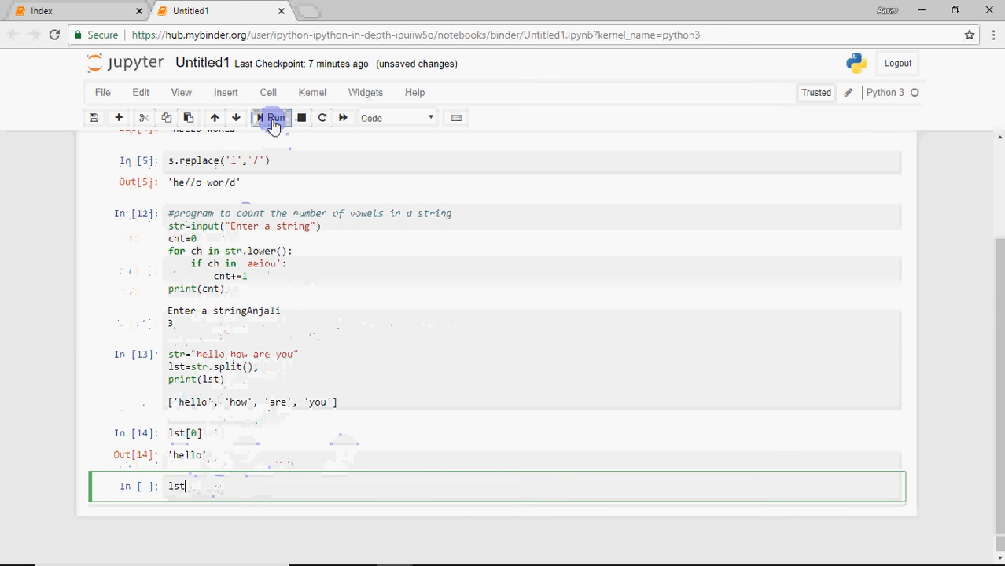
pyautogui.write('[2]')
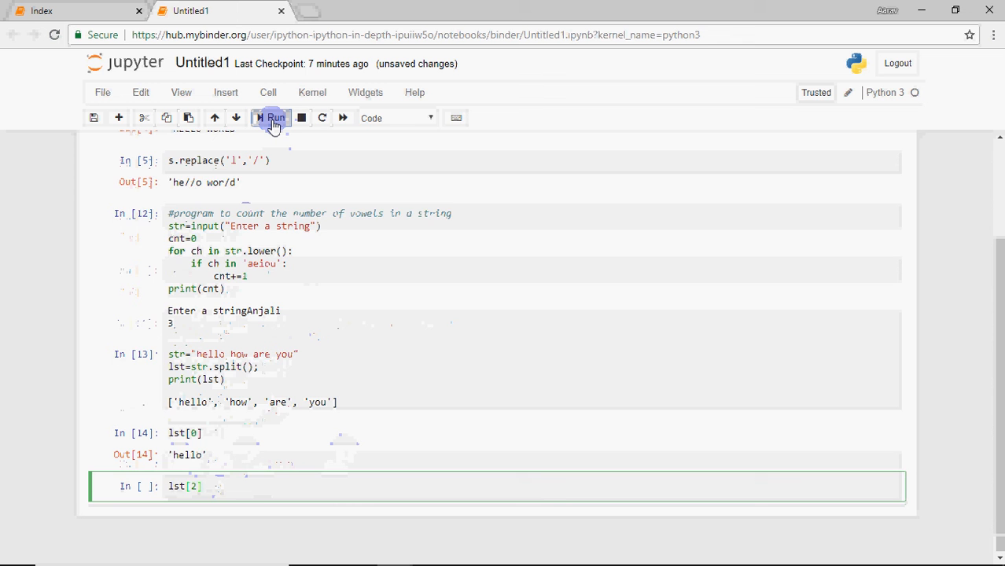
pyautogui.click(271, 118)
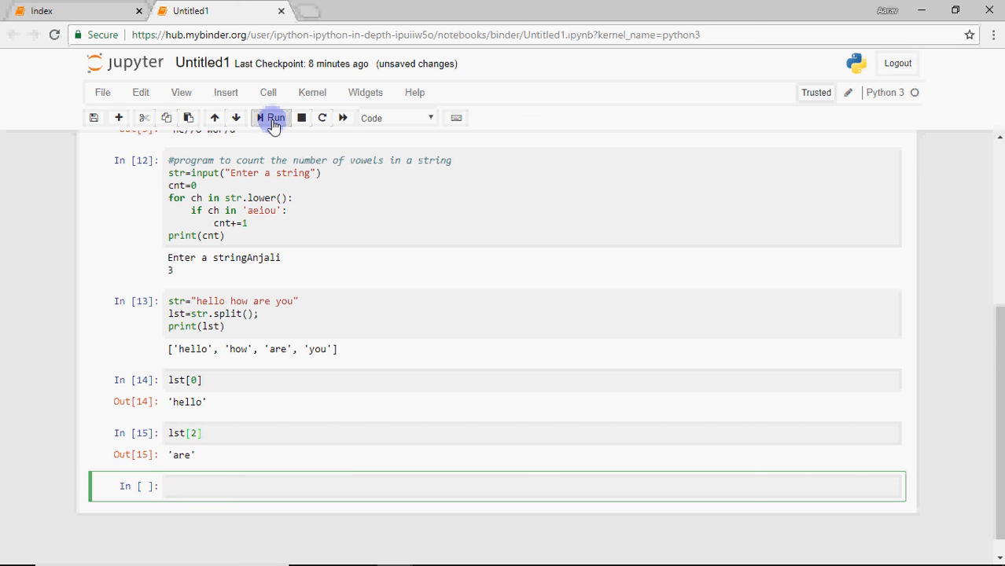
pyautogui.moveTo(288, 387)
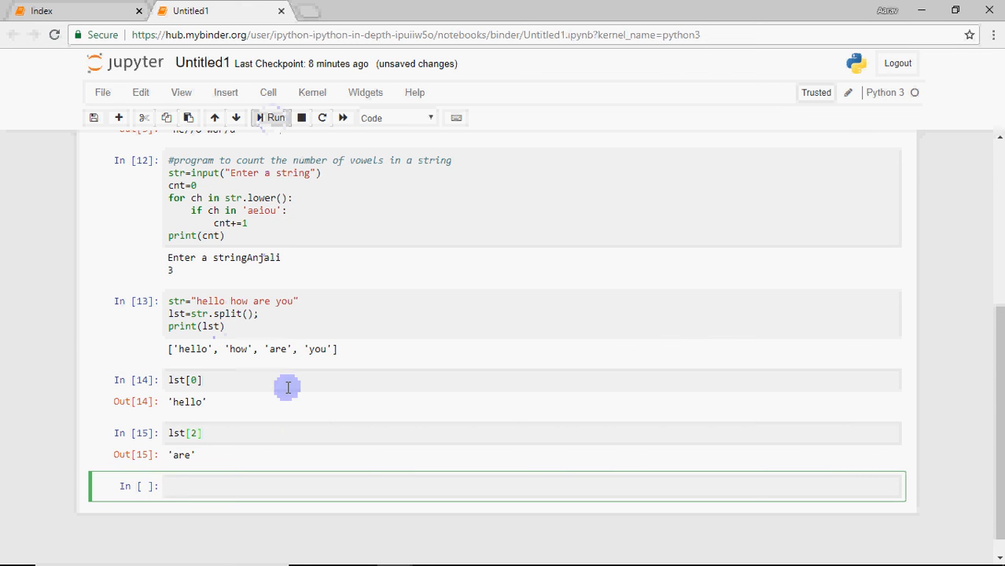
pyautogui.moveTo(319, 372)
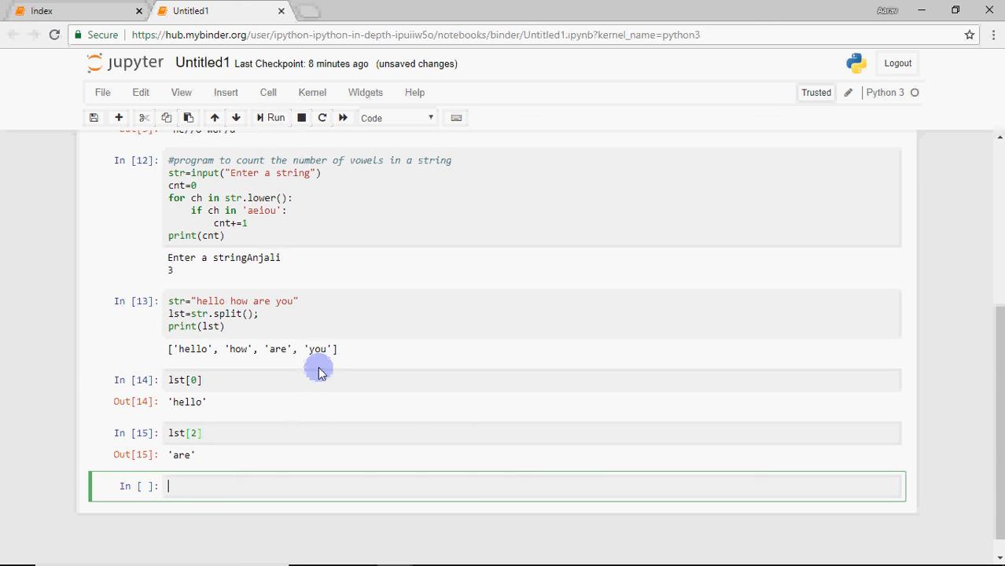
pyautogui.moveTo(313, 376)
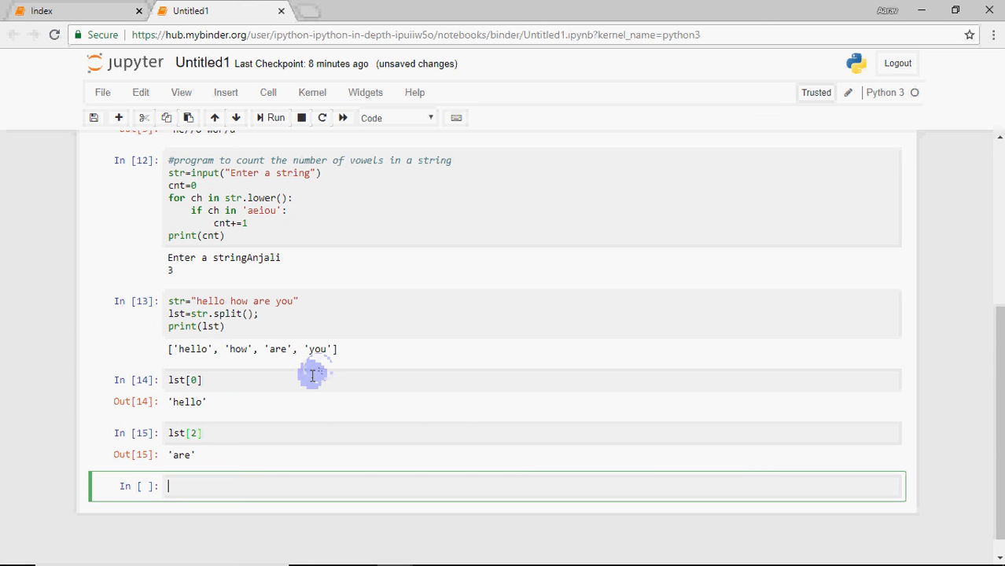